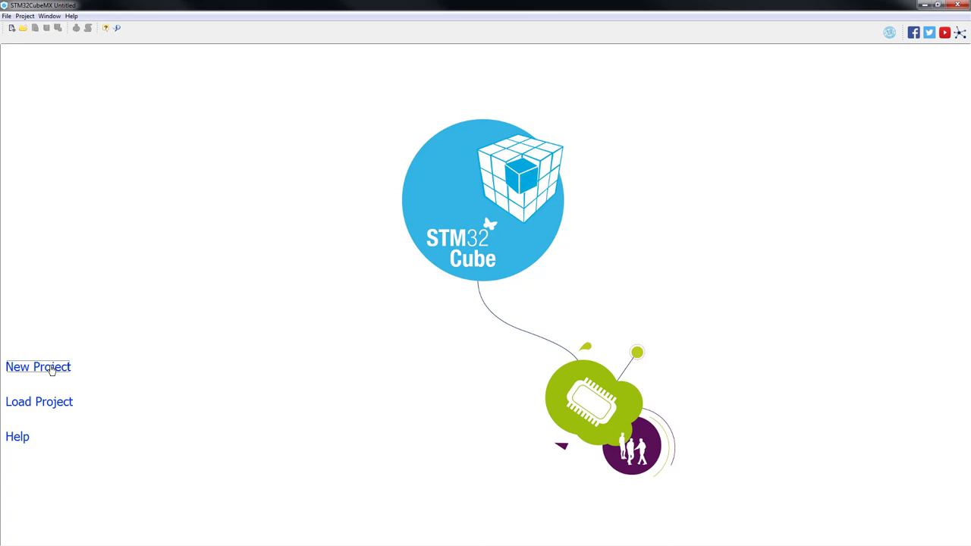
# - Create a new STM32CubeMX project for the STM32L476VGTx found by part number search
pyautogui.click(38, 366)
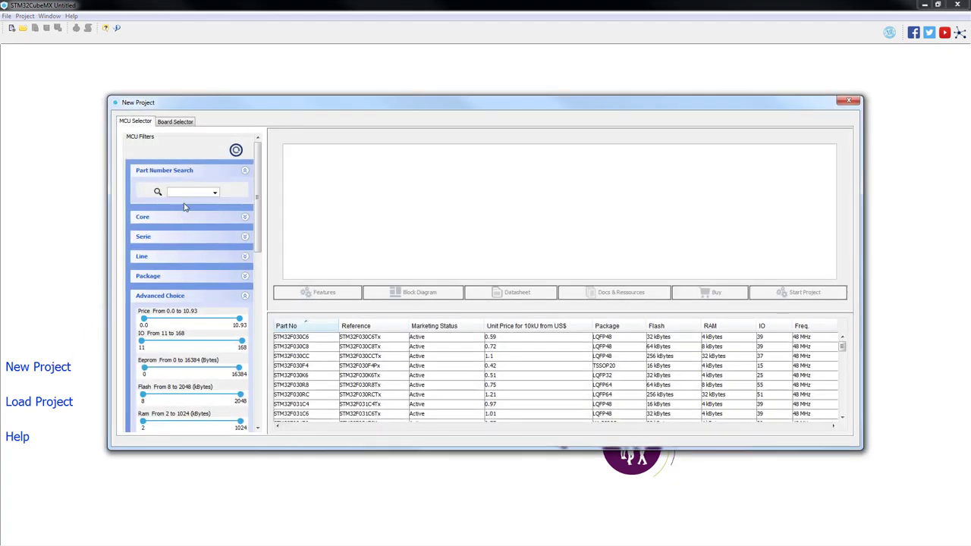
pyautogui.write('S')
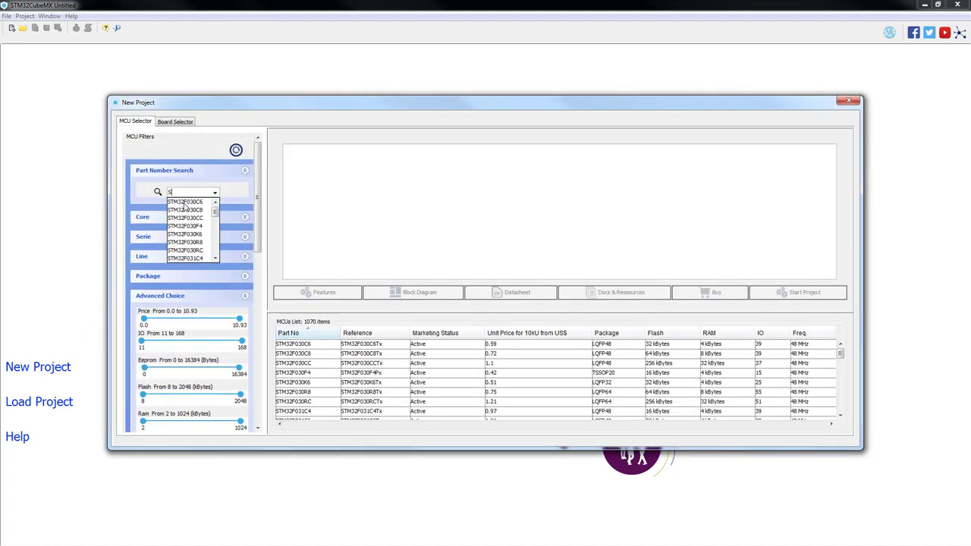
pyautogui.write('TM32L476VG')
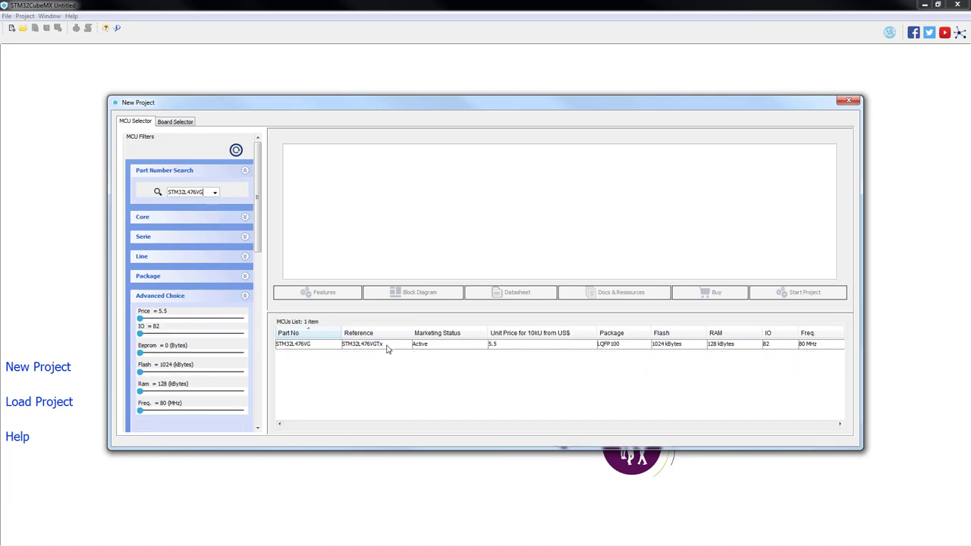
pyautogui.click(361, 344)
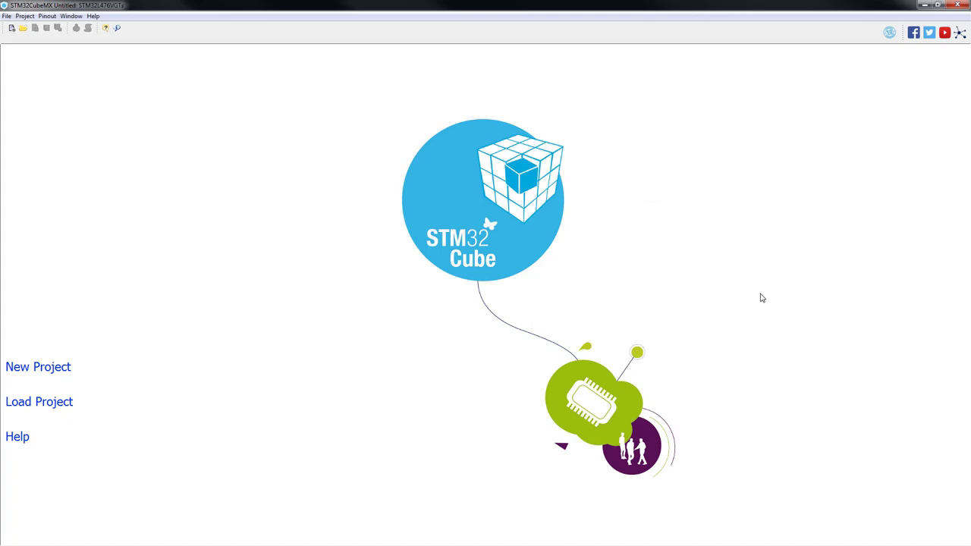
# - Set pins PE8 and PB2 to GPIO_Output in the pinout view
pyautogui.click(38, 366)
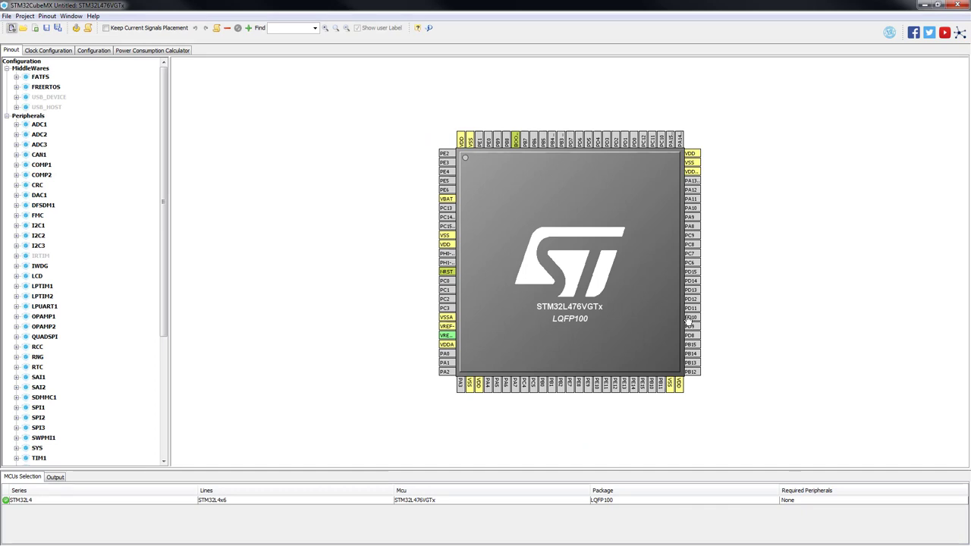
pyautogui.moveTo(578, 386)
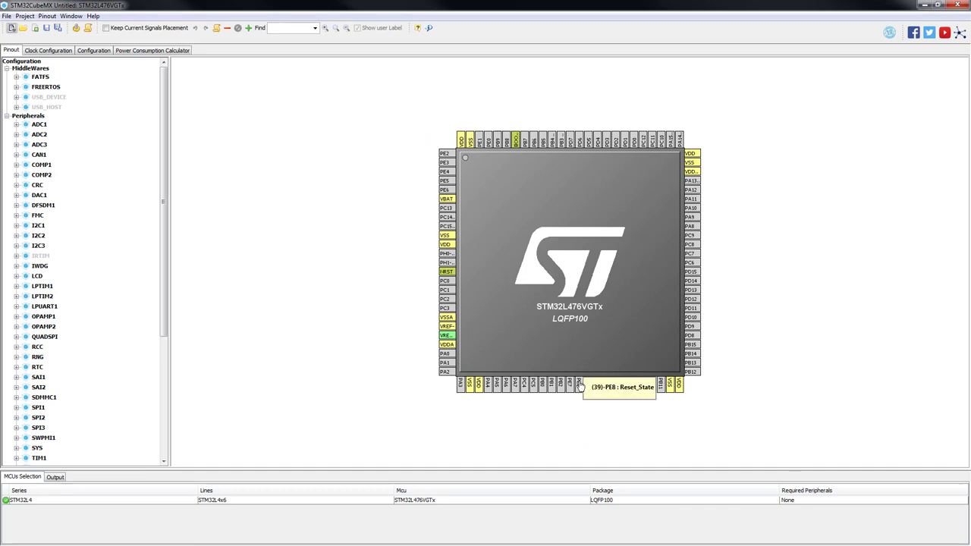
pyautogui.click(587, 384)
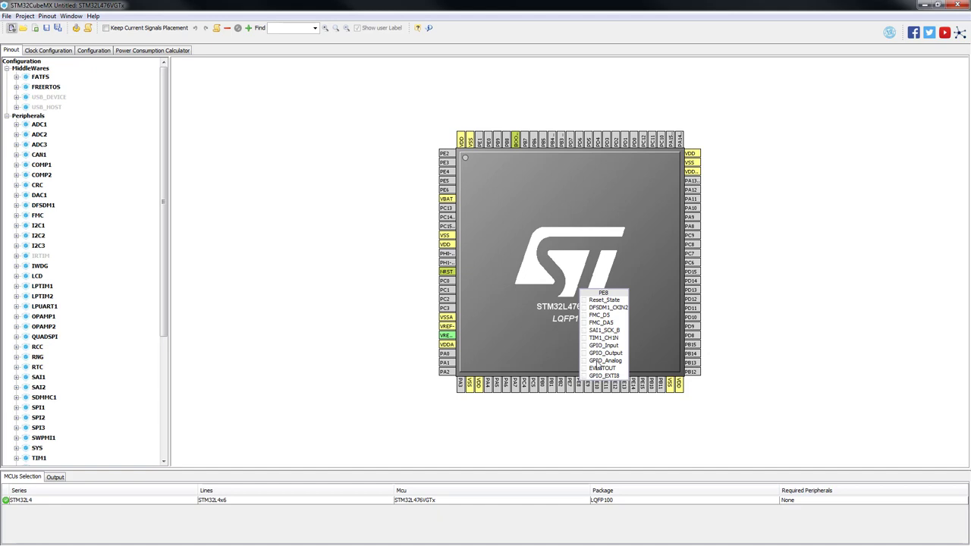
pyautogui.click(605, 353)
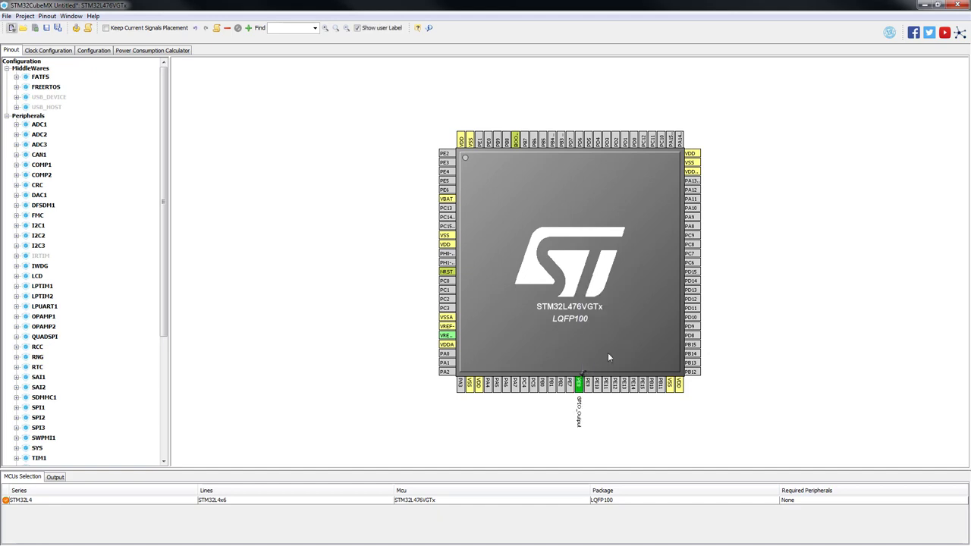
pyautogui.moveTo(603, 413)
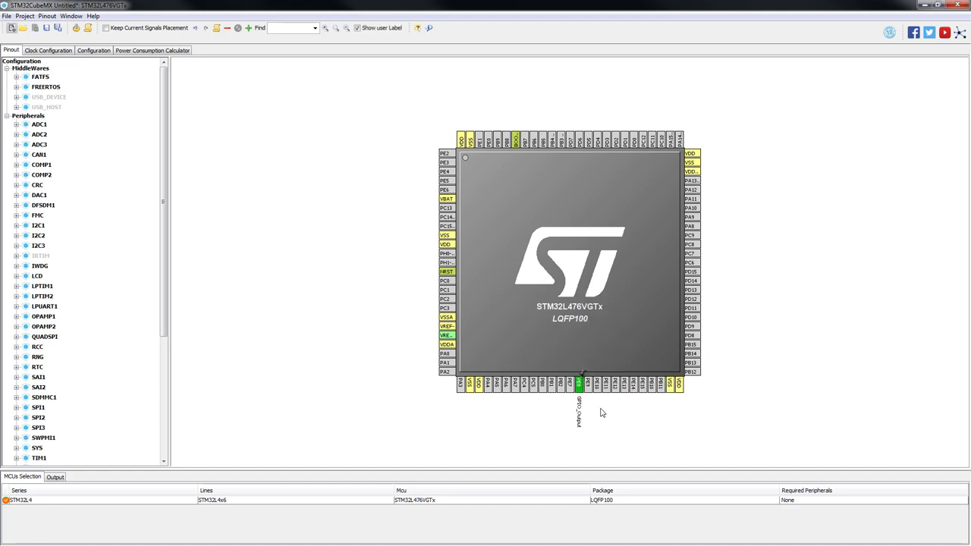
pyautogui.click(579, 385)
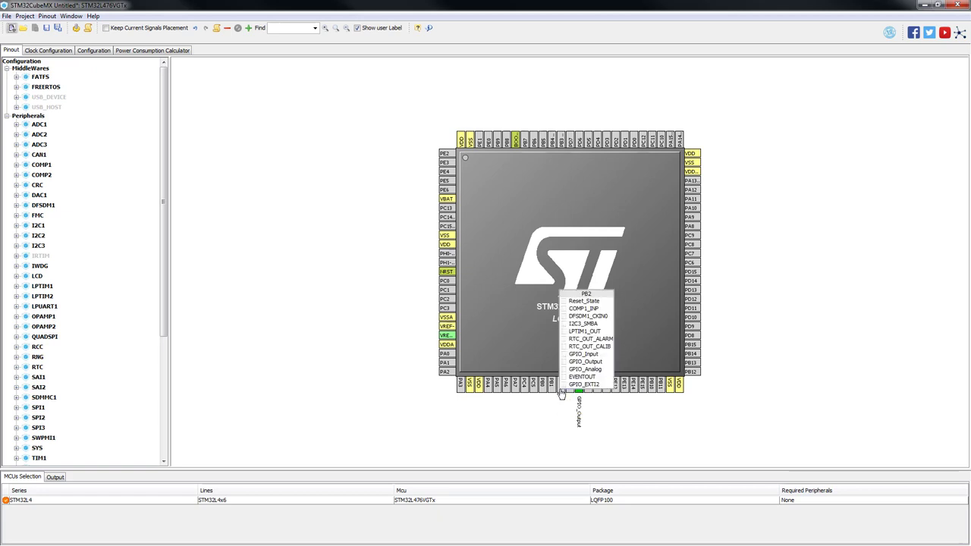
pyautogui.click(585, 361)
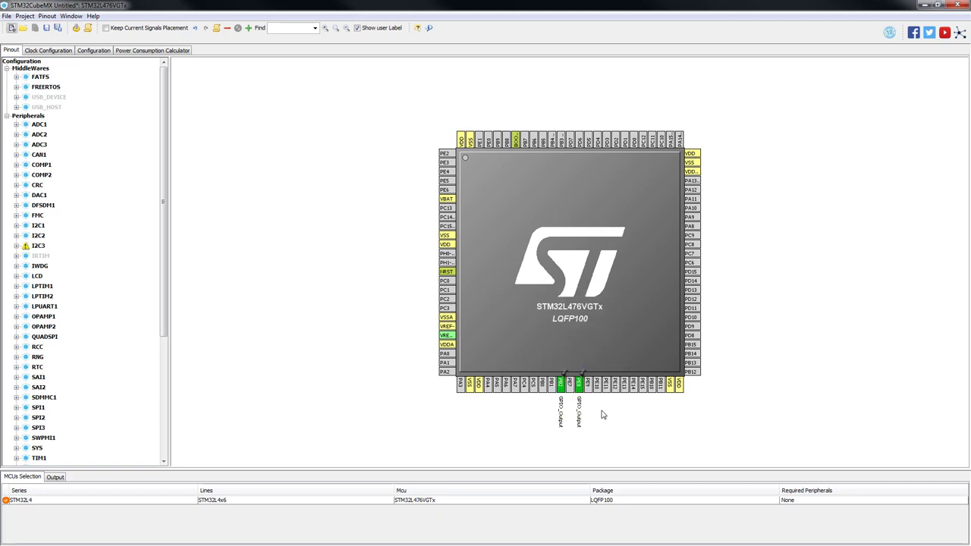
pyautogui.moveTo(583, 415)
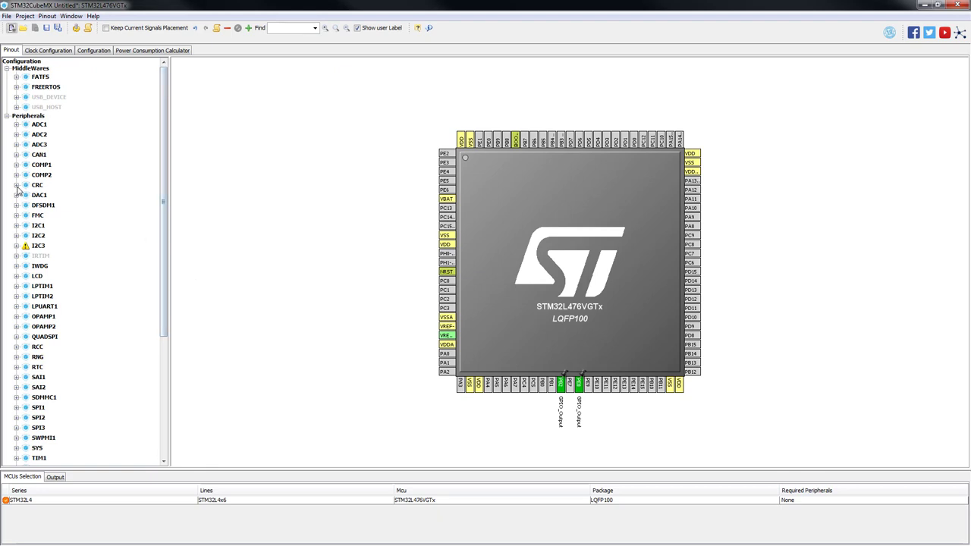
# - Tick Activated for CRC and open the CRC settings from the Configuration tab
pyautogui.click(17, 185)
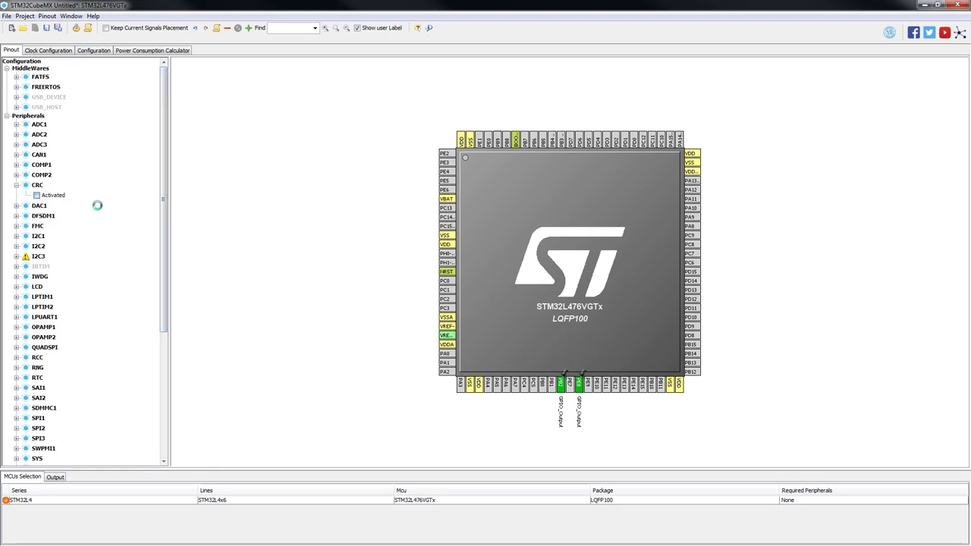
pyautogui.click(37, 195)
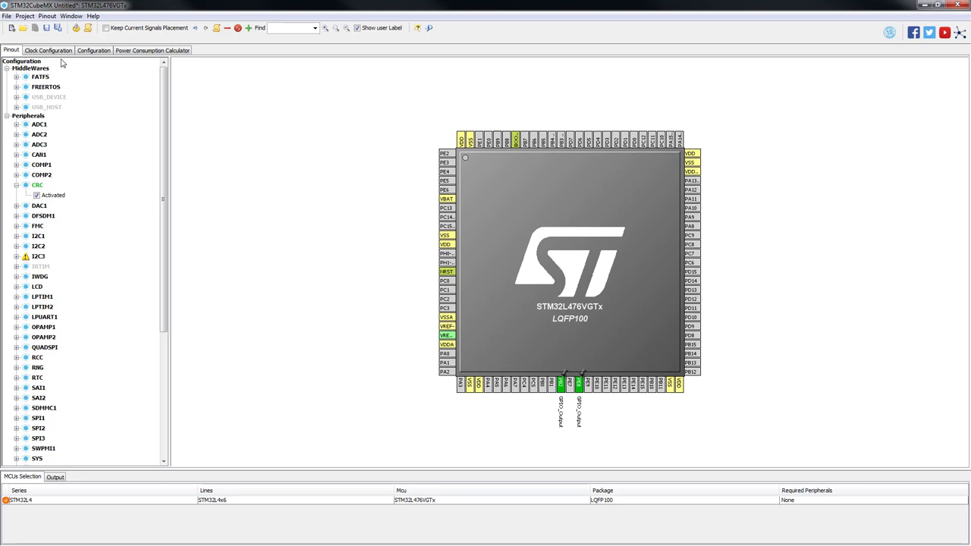
pyautogui.click(47, 50)
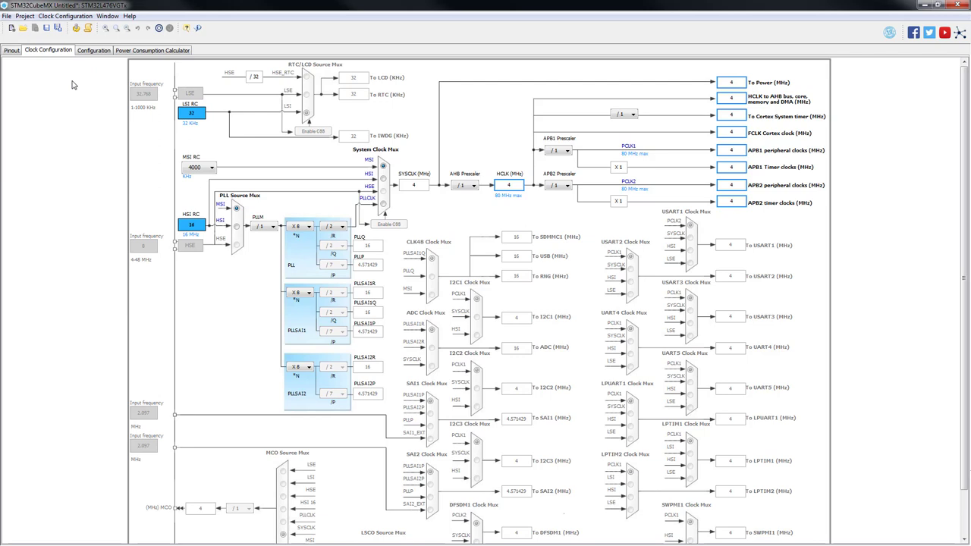
pyautogui.click(93, 50)
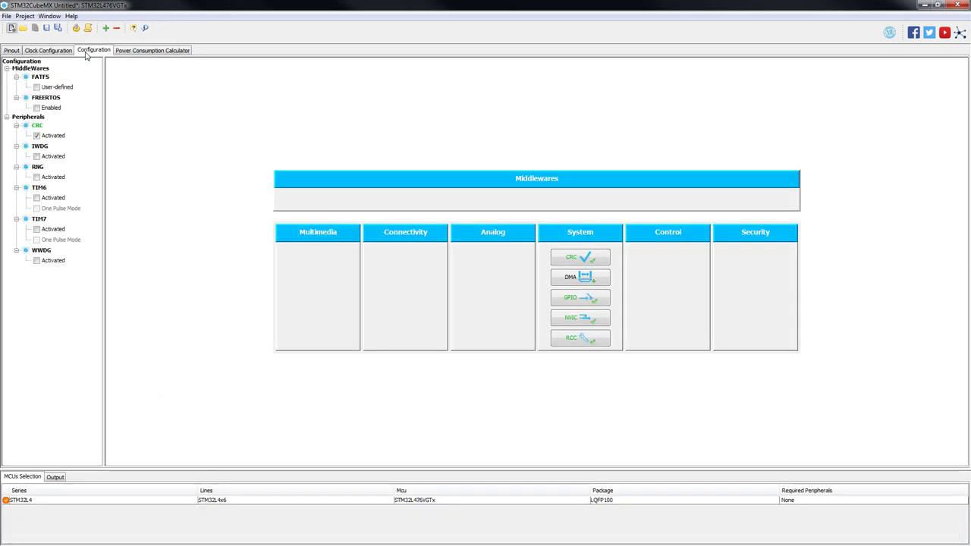
pyautogui.moveTo(581, 195)
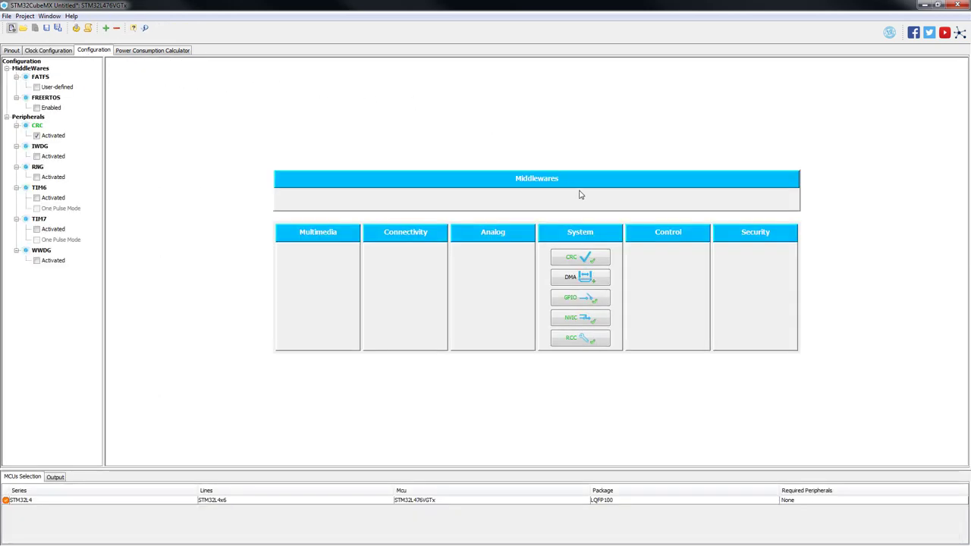
pyautogui.click(579, 256)
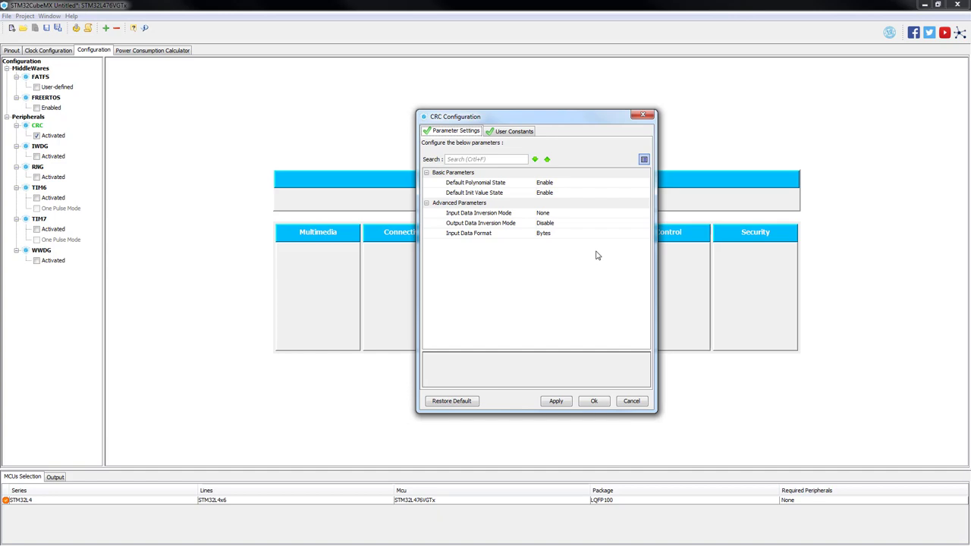
pyautogui.moveTo(598, 264)
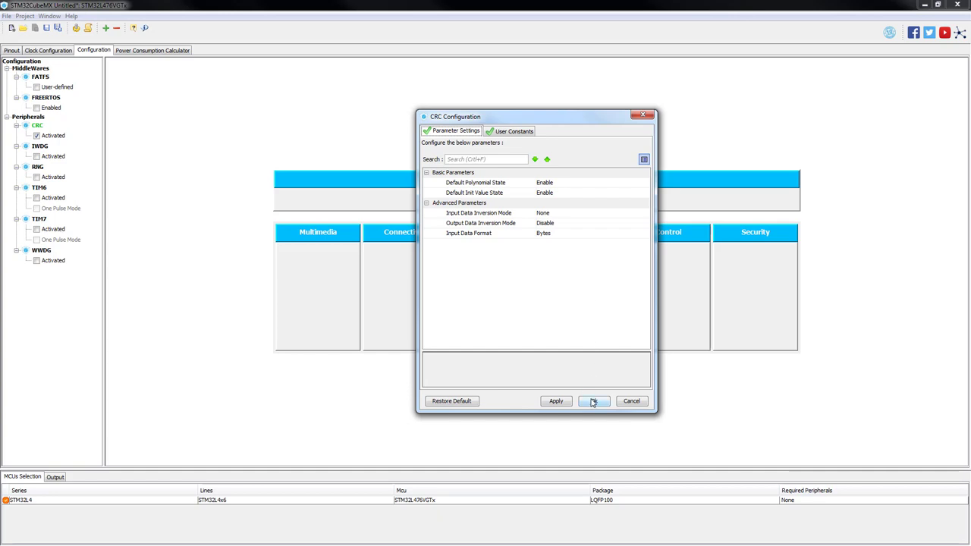
# - Name the project 'crc' with SW4STM32 toolchain, generate code, and open it in Eclipse
pyautogui.click(593, 401)
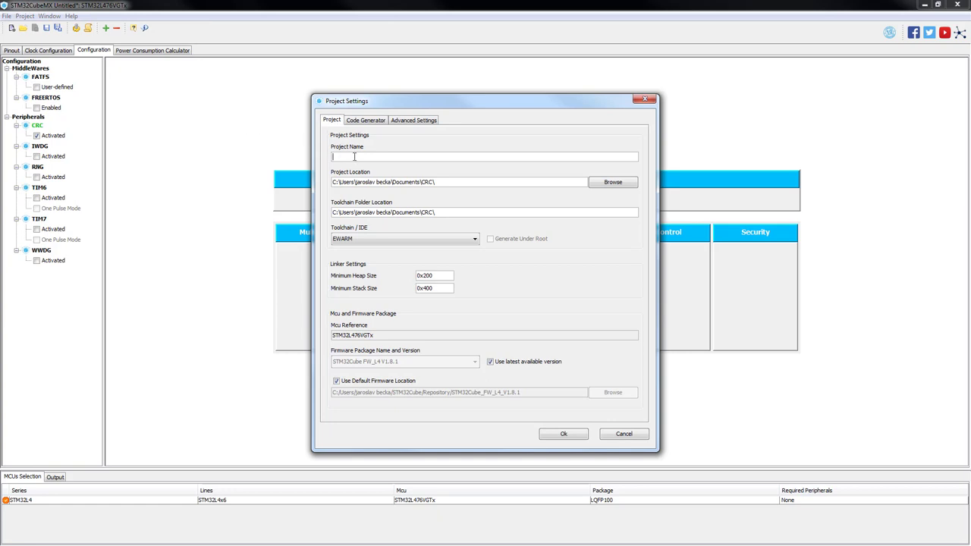
pyautogui.write('crc')
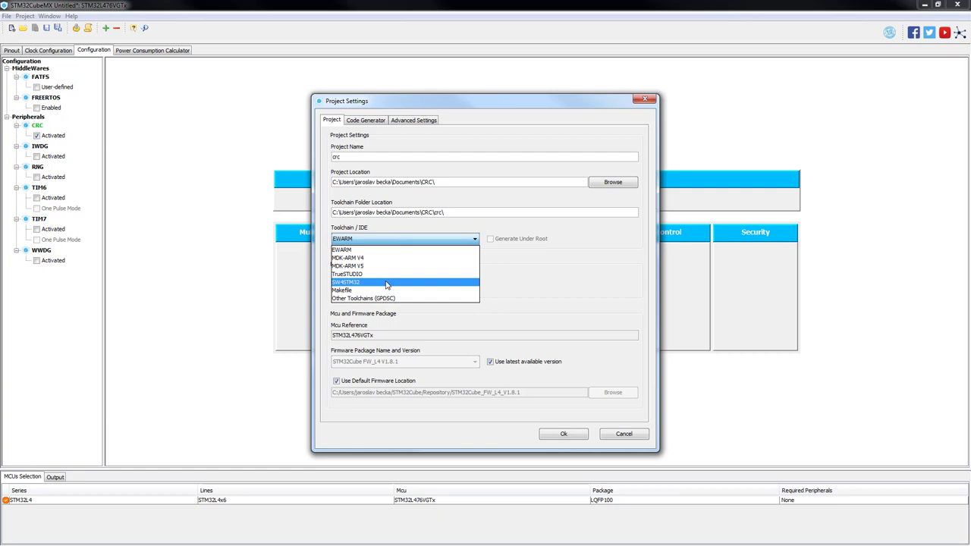
pyautogui.click(346, 283)
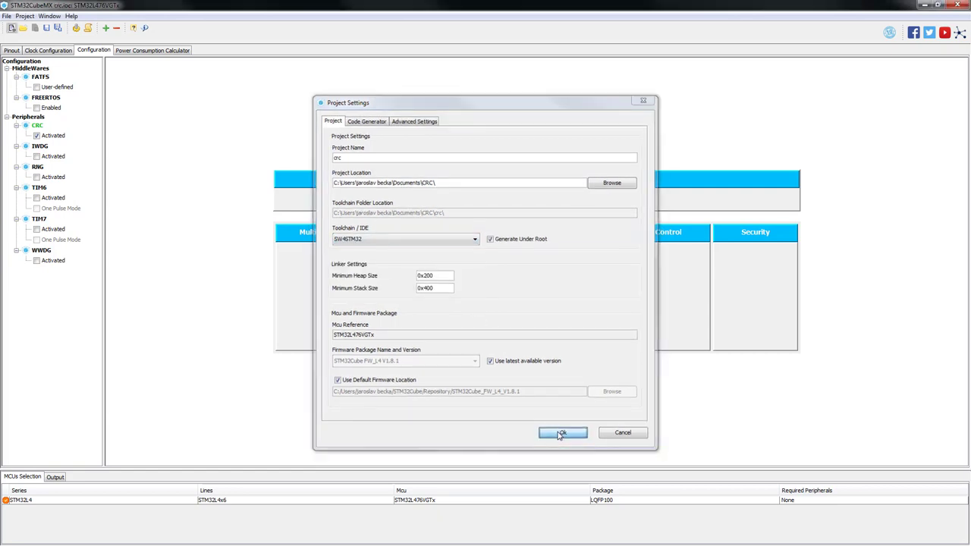
pyautogui.click(561, 432)
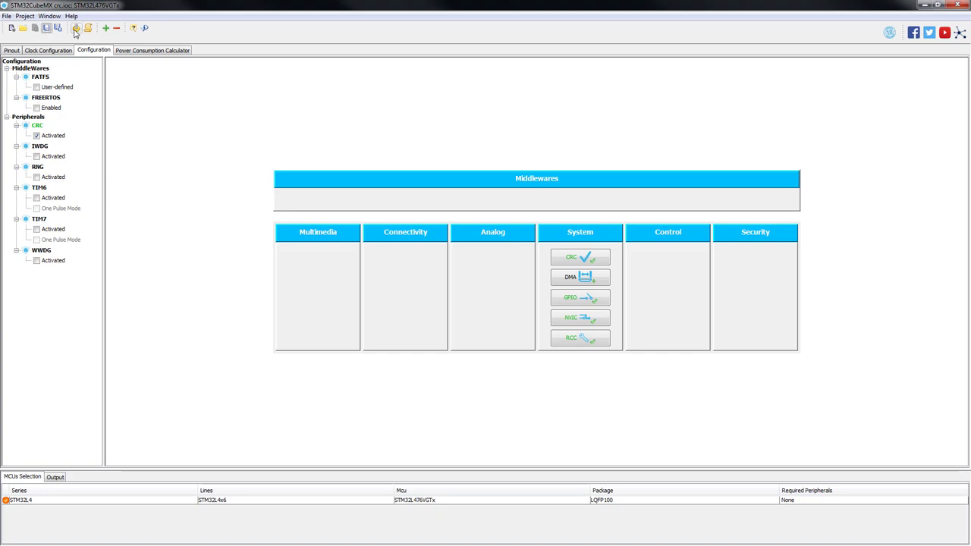
pyautogui.click(75, 28)
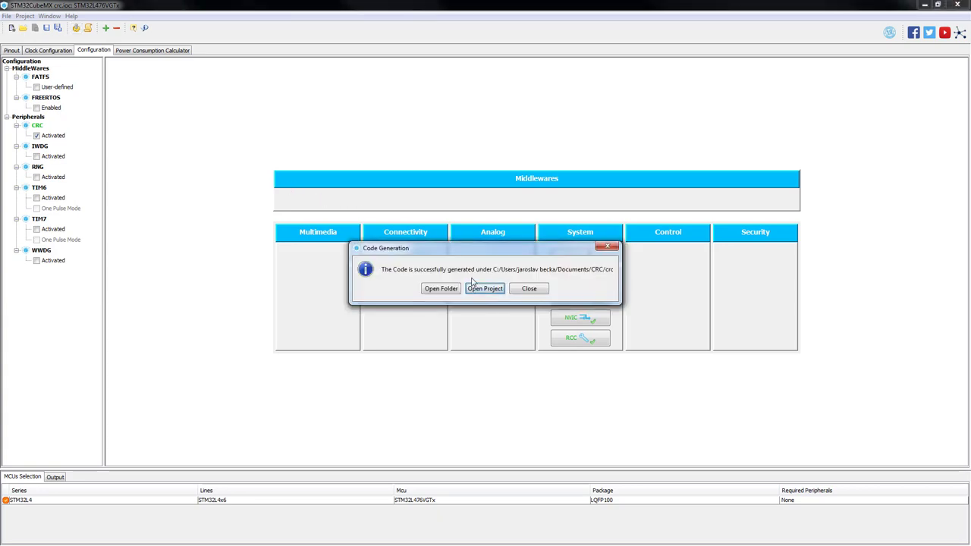
pyautogui.click(485, 288)
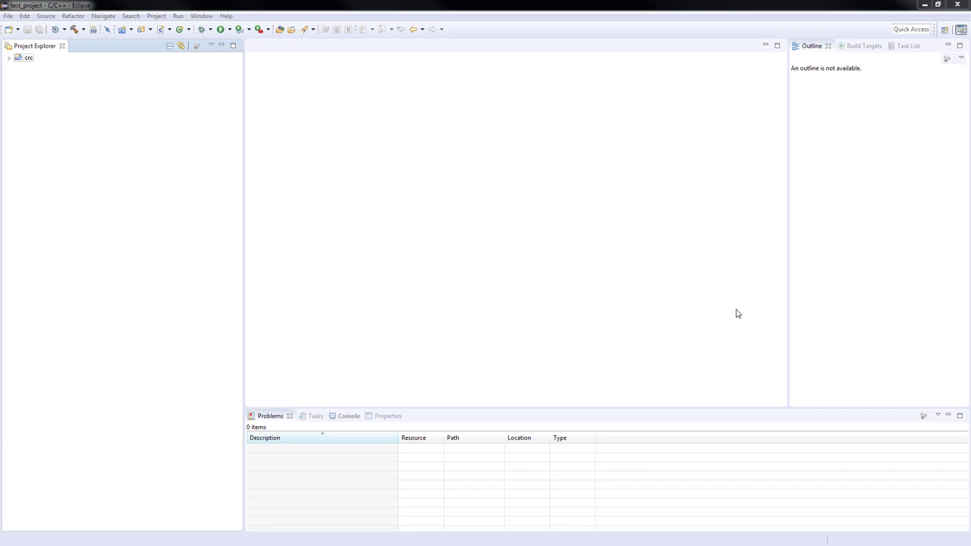
pyautogui.moveTo(195, 225)
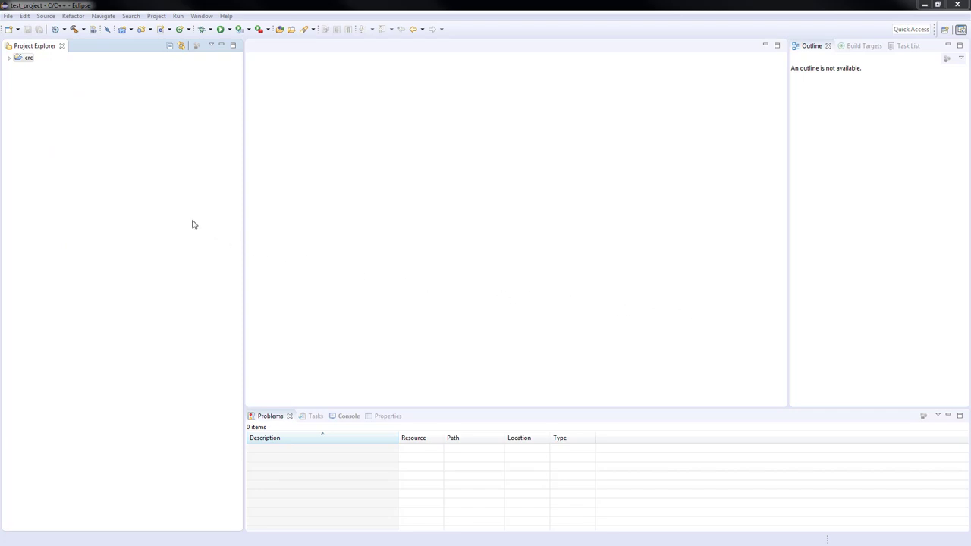
pyautogui.moveTo(13, 68)
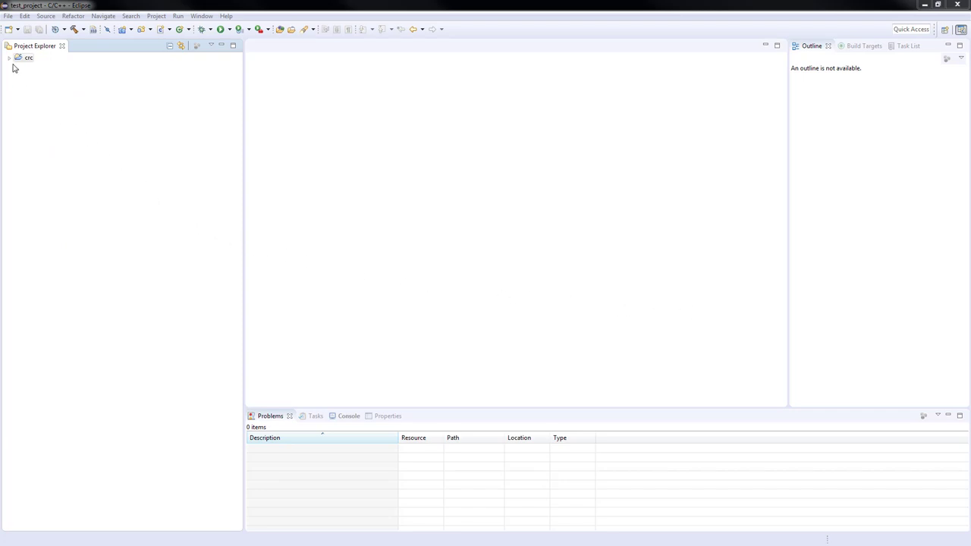
# - Open Src/main.c in the crc project and review the MX_CRC_Init function
pyautogui.click(8, 58)
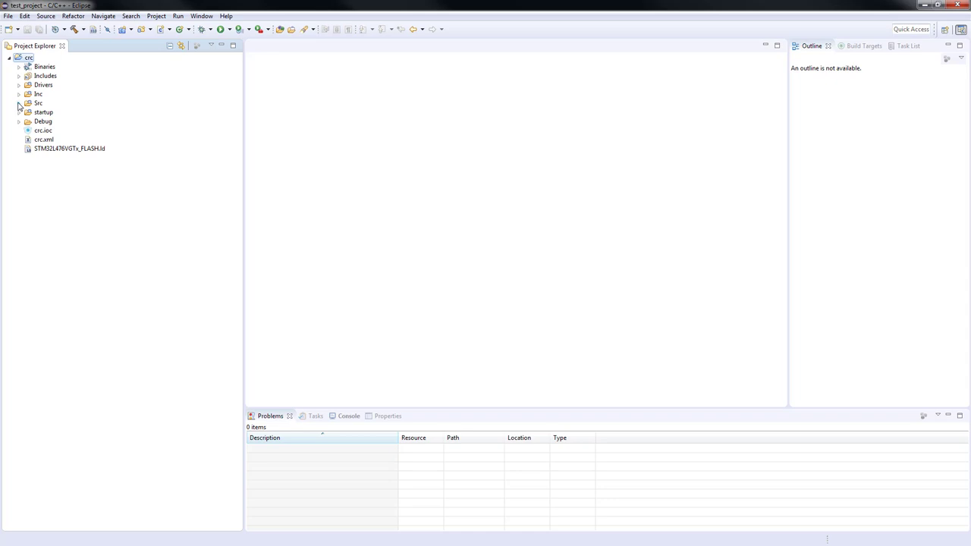
pyautogui.click(19, 103)
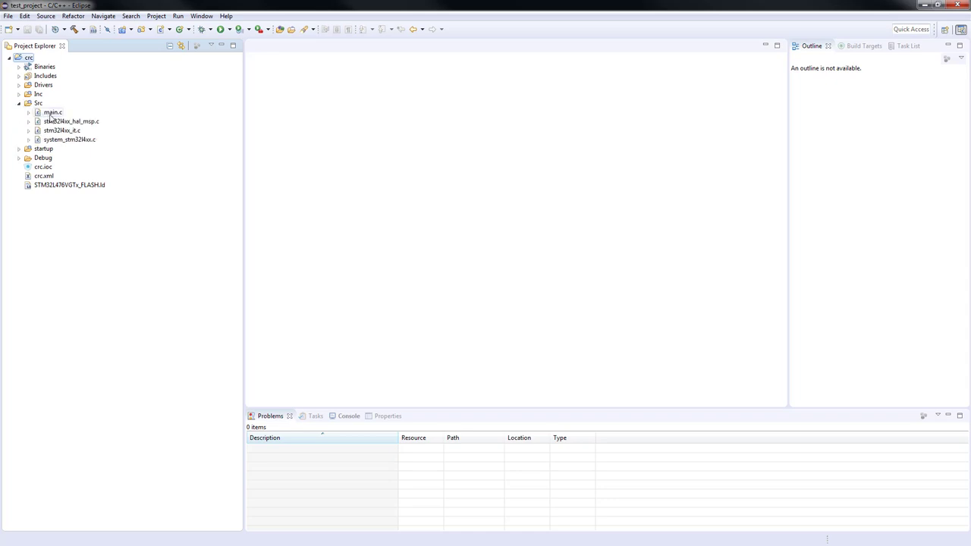
pyautogui.doubleClick(52, 111)
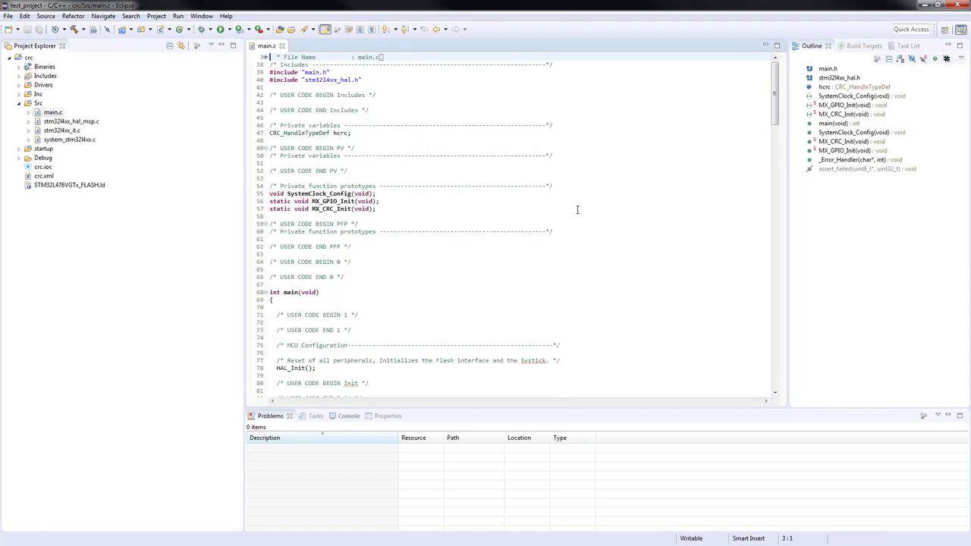
pyautogui.click(636, 203)
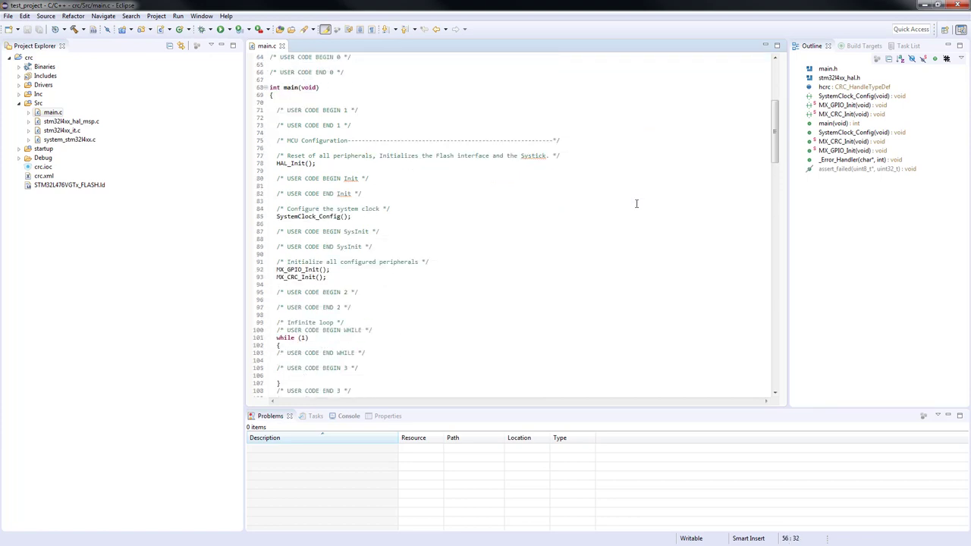
pyautogui.scroll(-3)
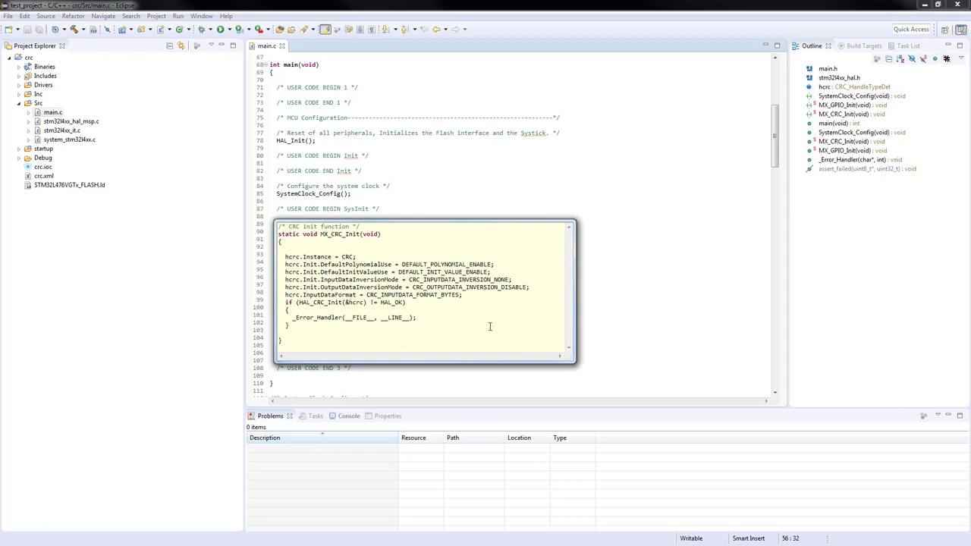
pyautogui.moveTo(535, 188)
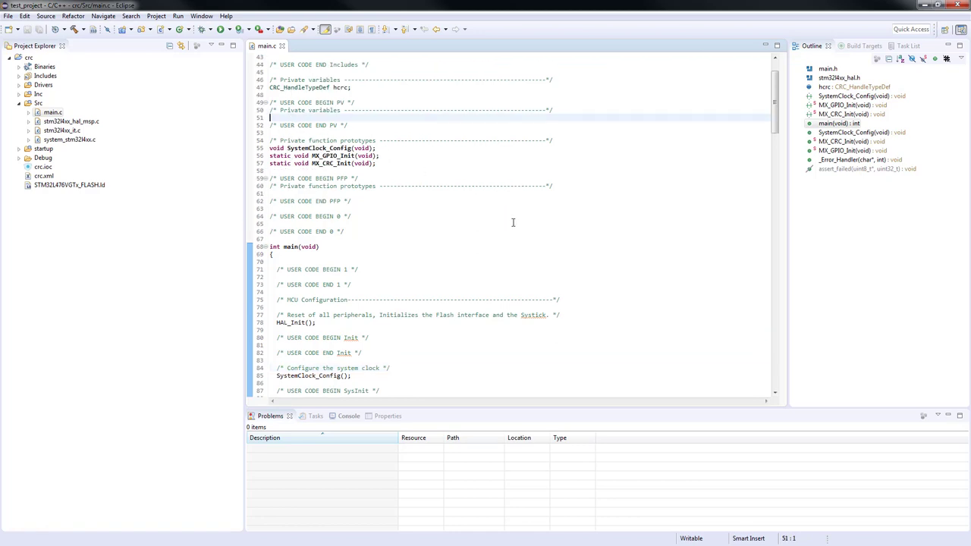
# - Declare static uint32_t CRCValue = 0 and constant ExpectedCRCValue = 0x3B458192U
pyautogui.write('static')
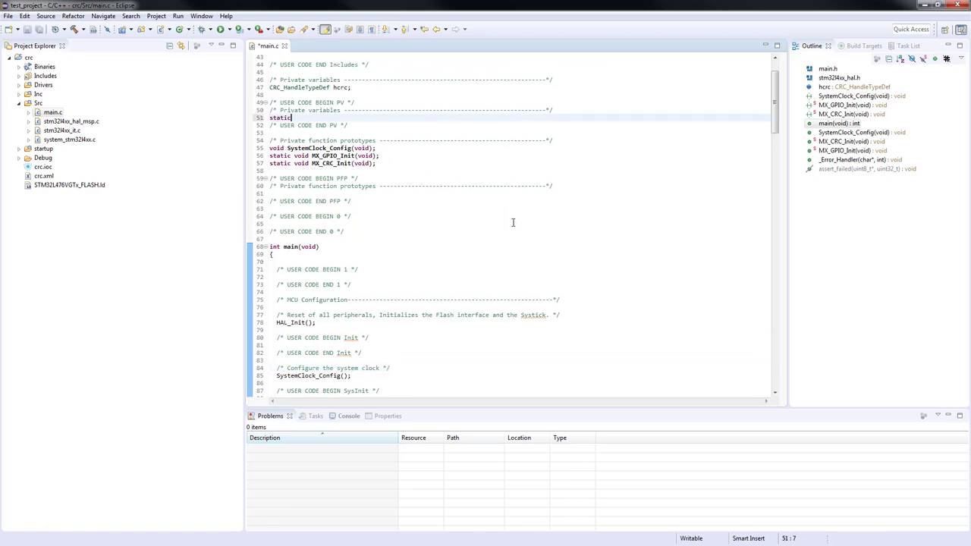
pyautogui.write('uint32_t')
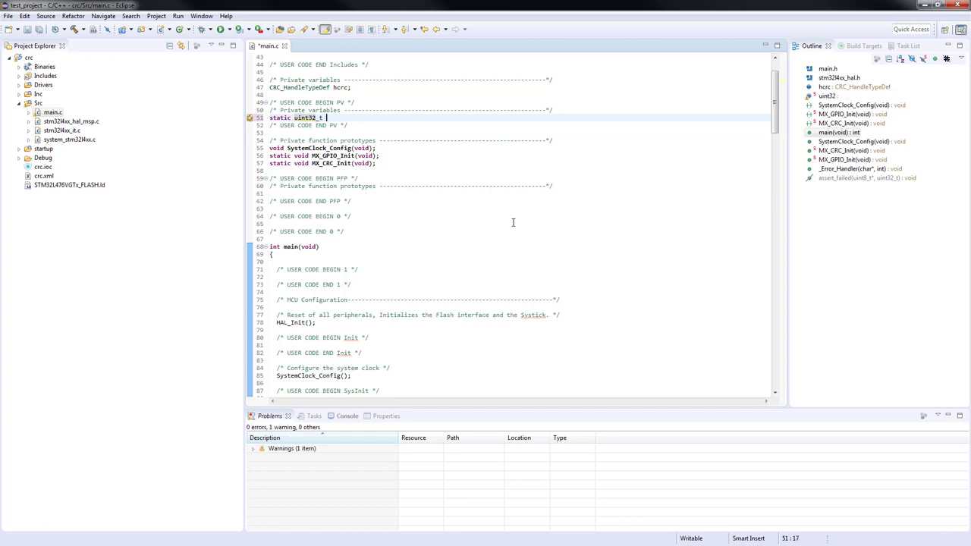
pyautogui.write('CRCValue')
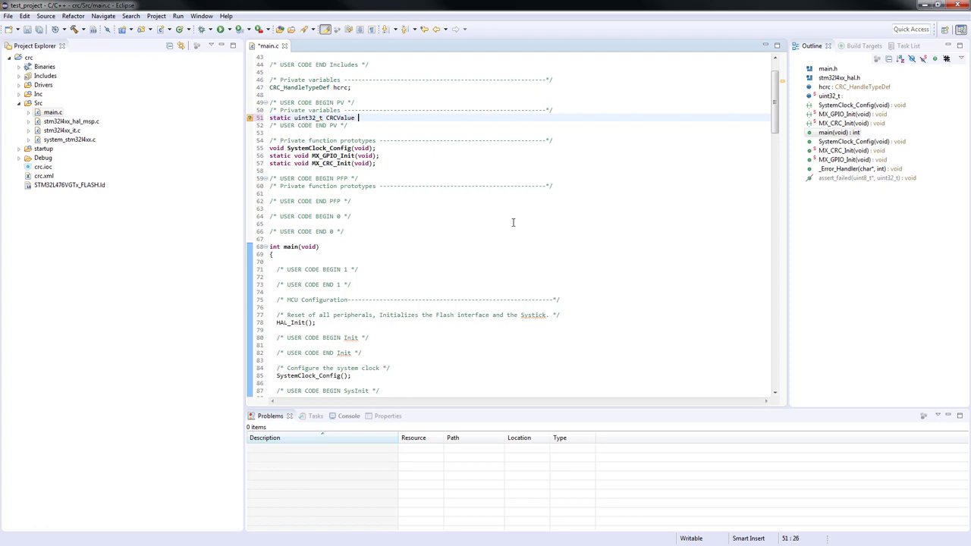
pyautogui.write('= 0;')
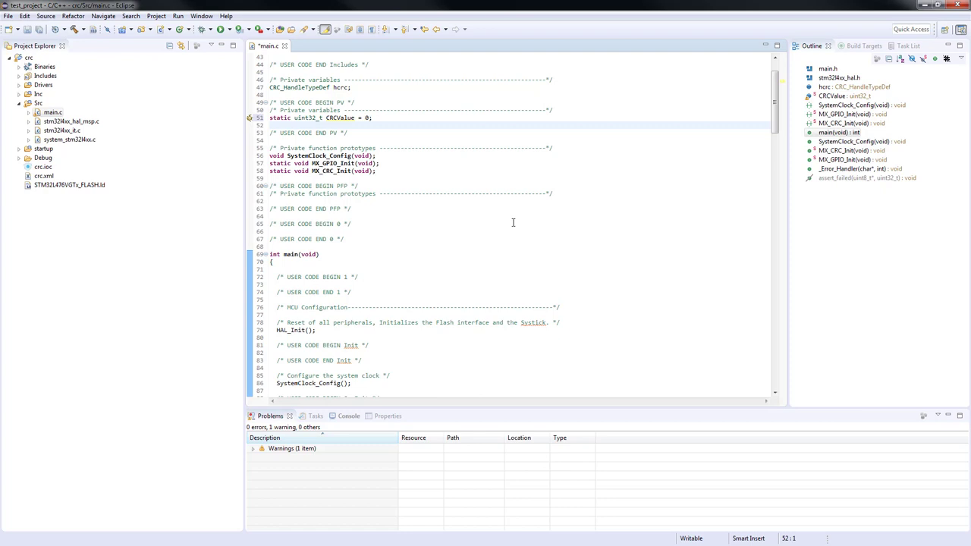
pyautogui.write('static')
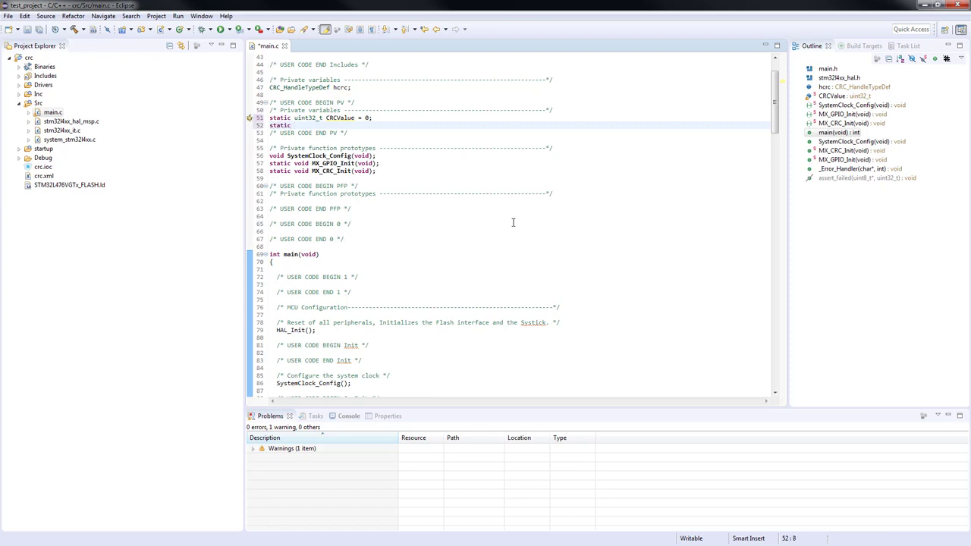
pyautogui.write('const uint32_t')
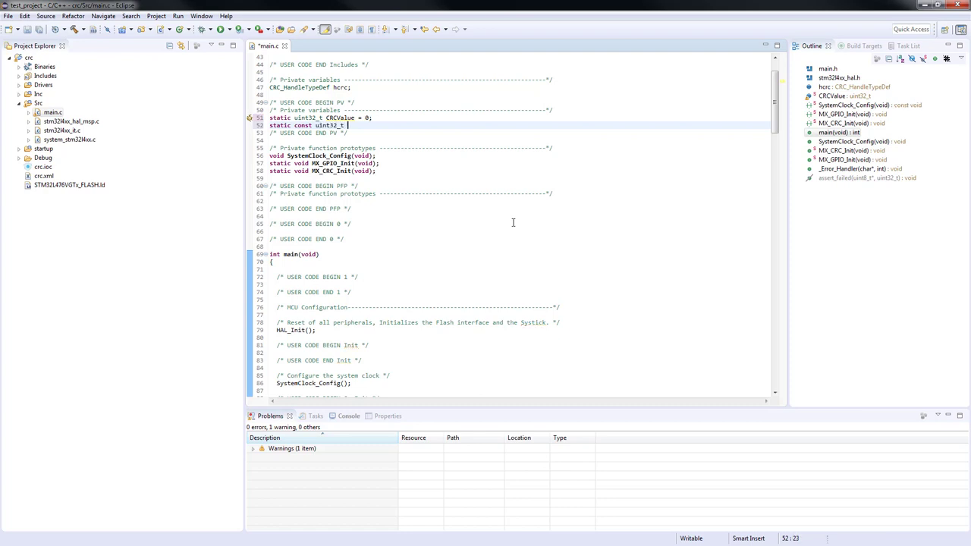
pyautogui.write('ExpectedCRCVal')
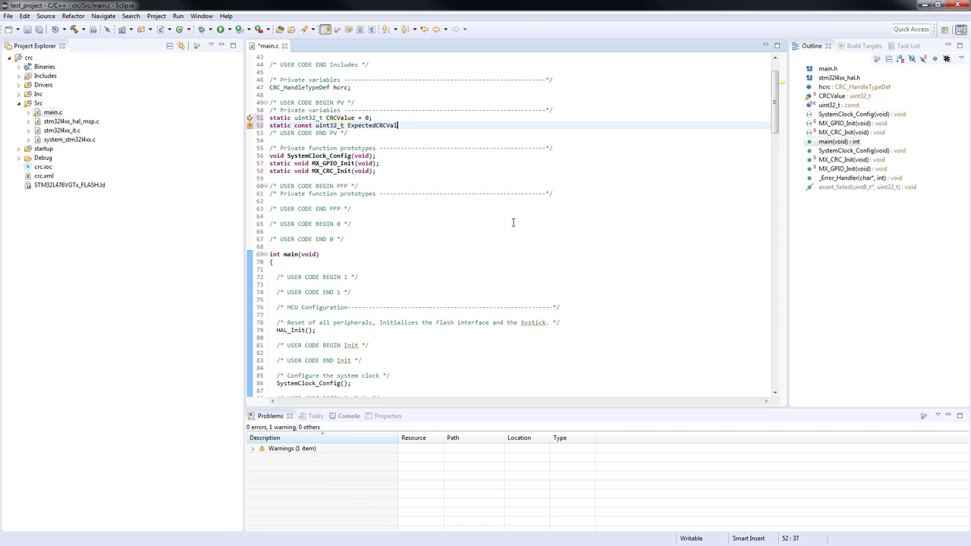
pyautogui.write('= 0x3')
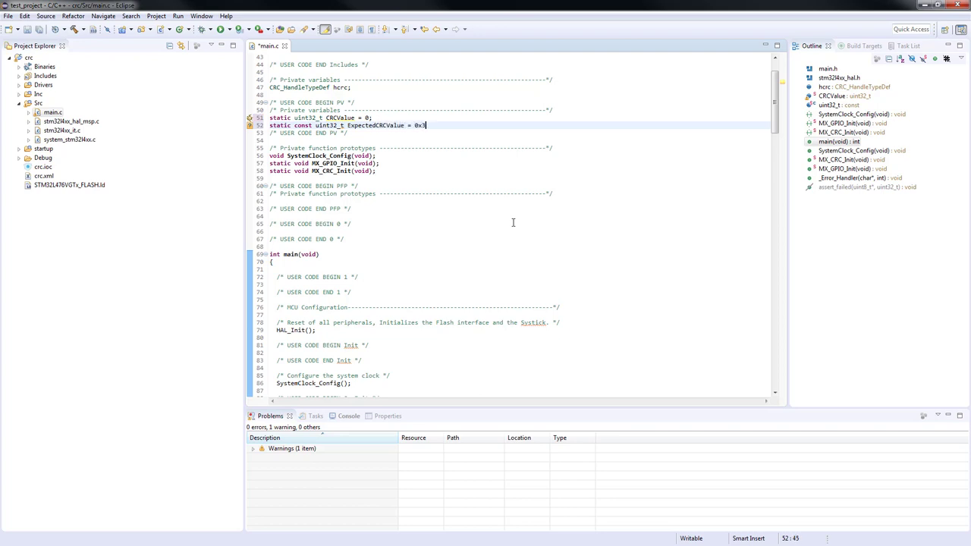
pyautogui.write('458')
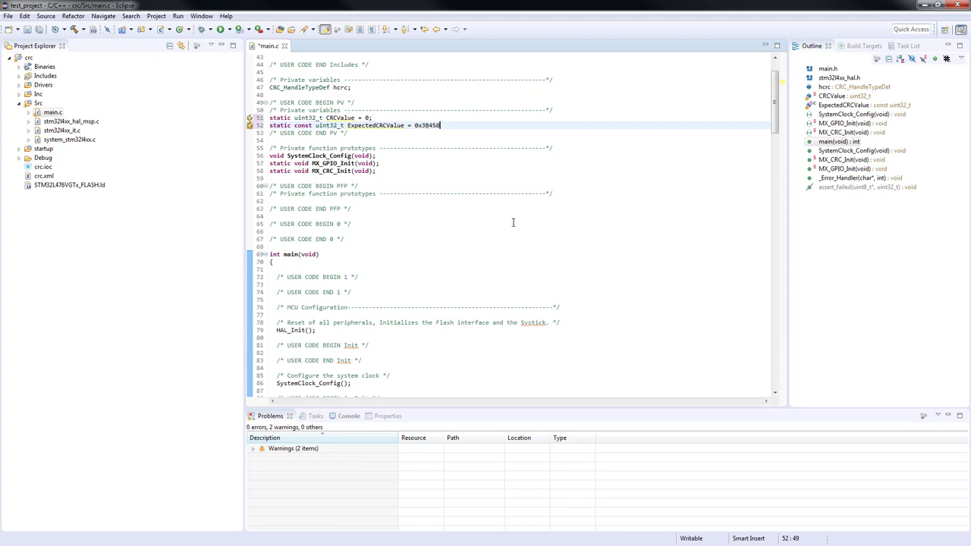
pyautogui.write('192U;')
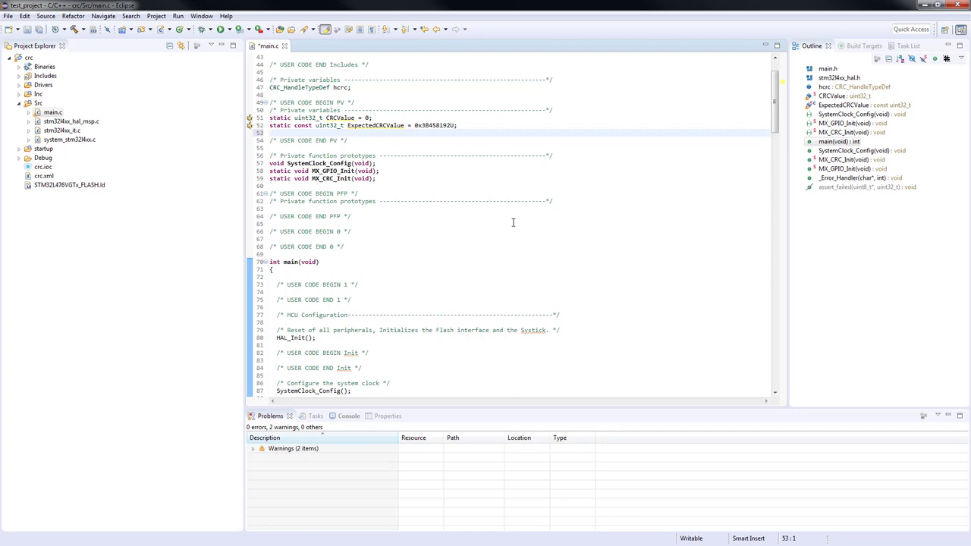
# - Add #define BUFFER_SIZE 4U and an initialised four-byte Data[BUFFER_SIZE] array
pyautogui.write('static const')
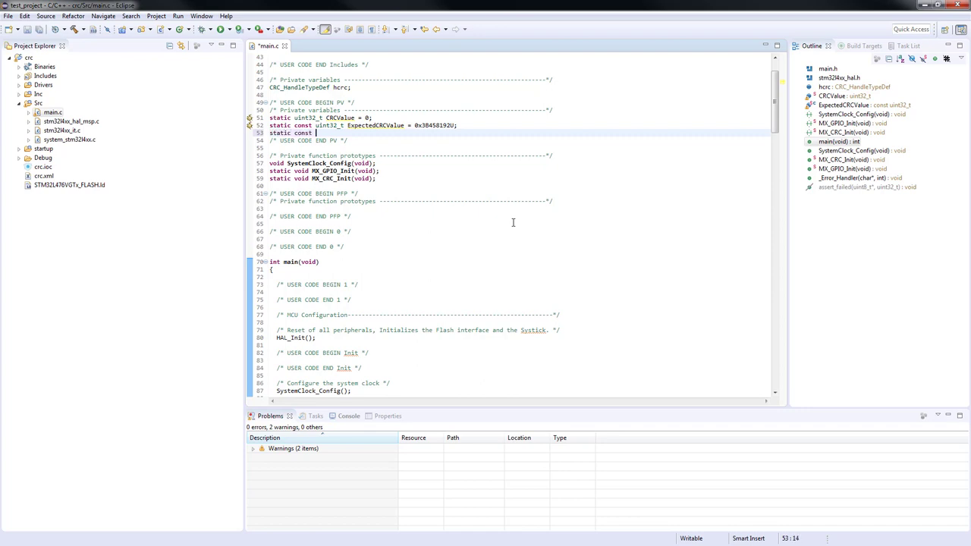
pyautogui.write('uint8_t')
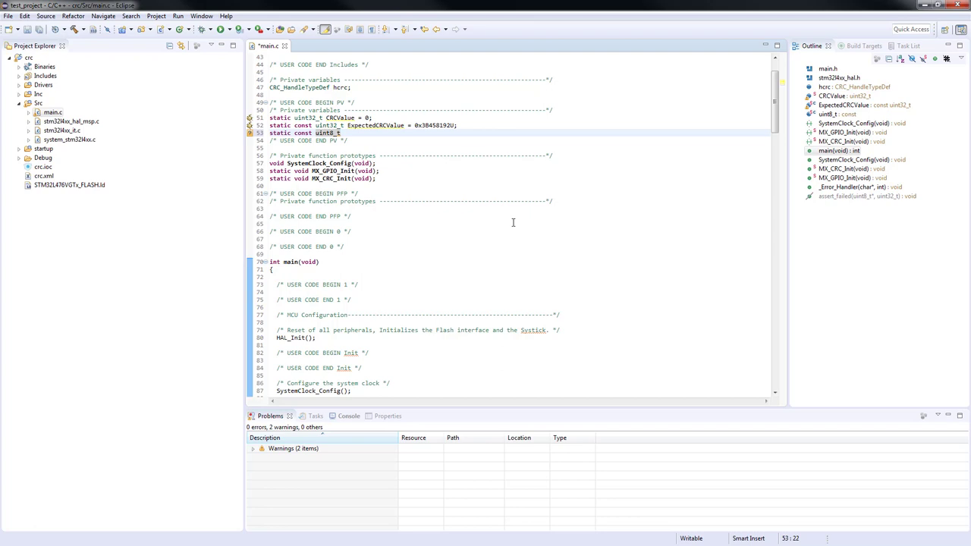
pyautogui.write('Data[')
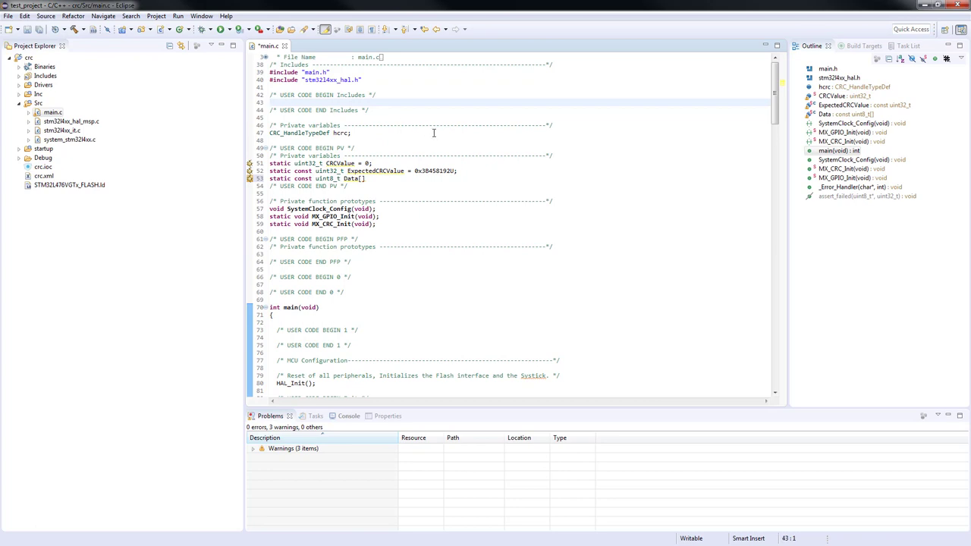
pyautogui.write('#define BUFFER_SIZE 4')
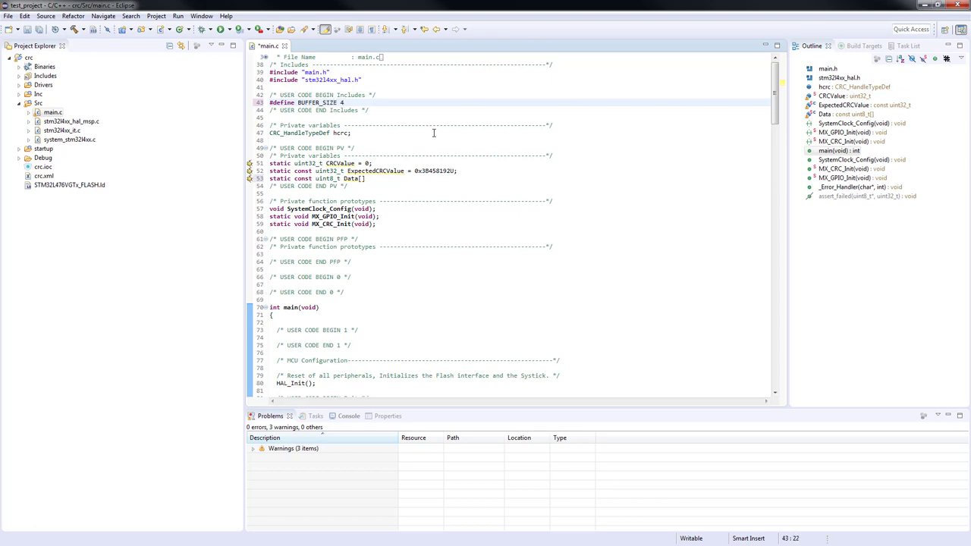
pyautogui.write('u')
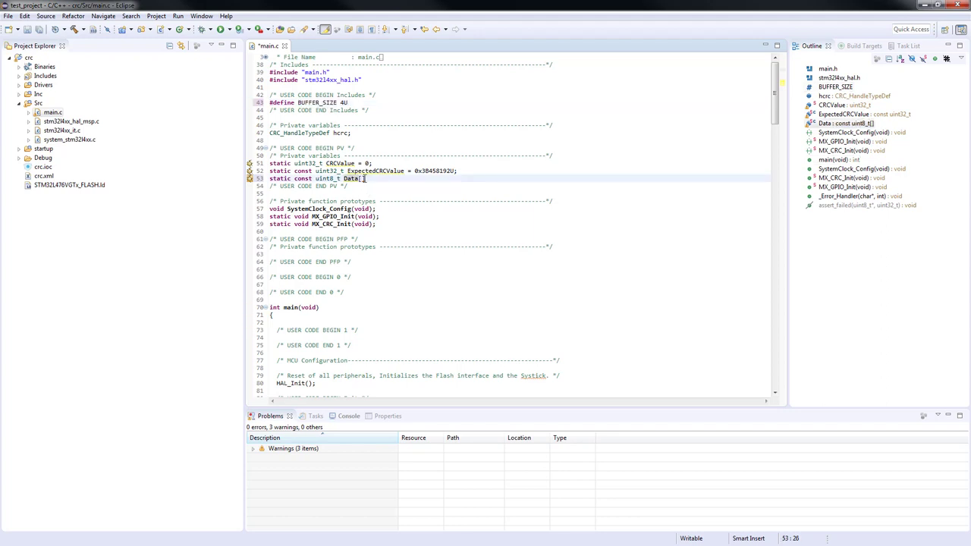
pyautogui.write('BUFFER_SIZE')
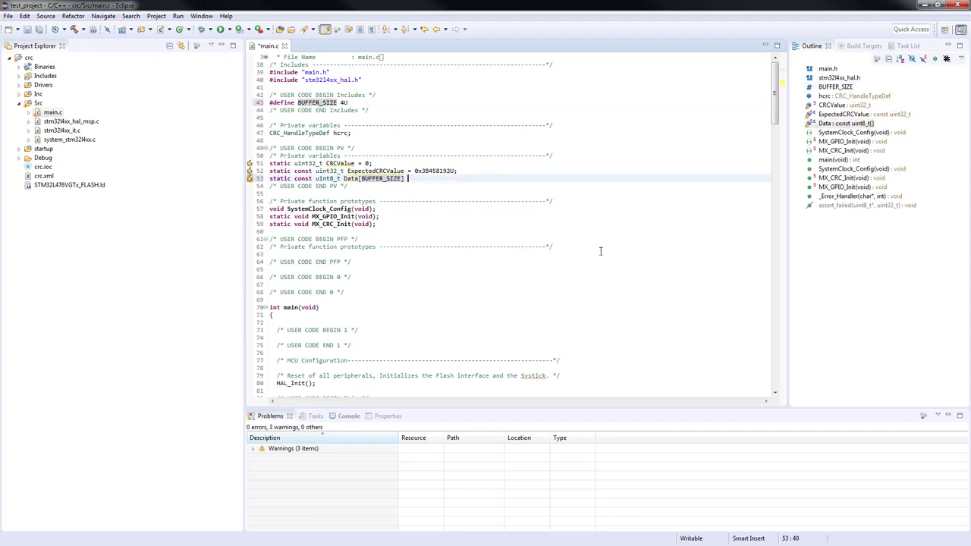
pyautogui.write('=')
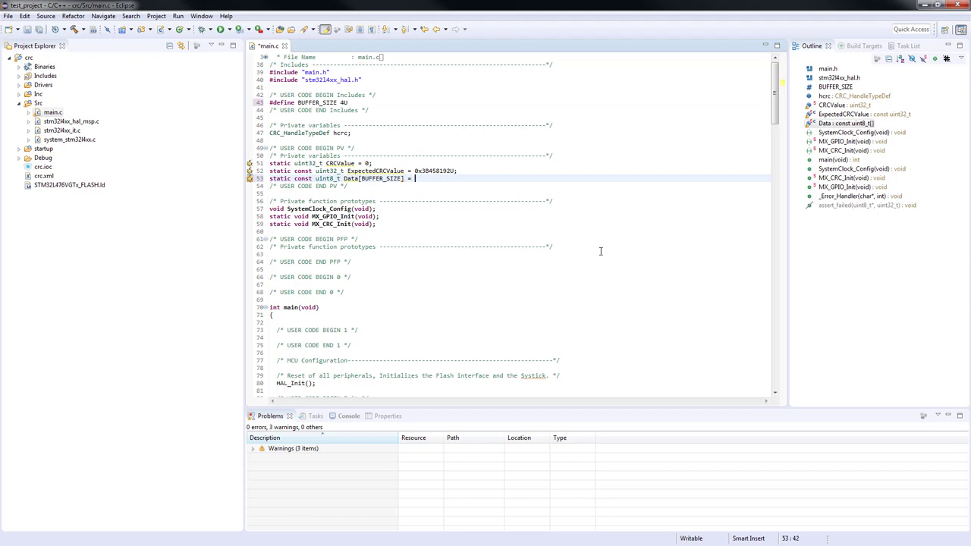
pyautogui.write('{0')
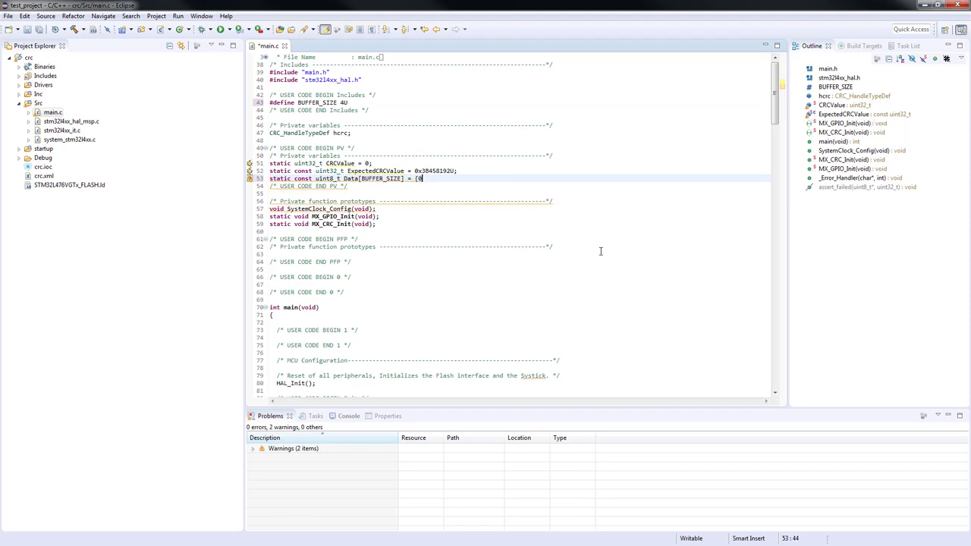
pyautogui.write('0x00, 0x11')
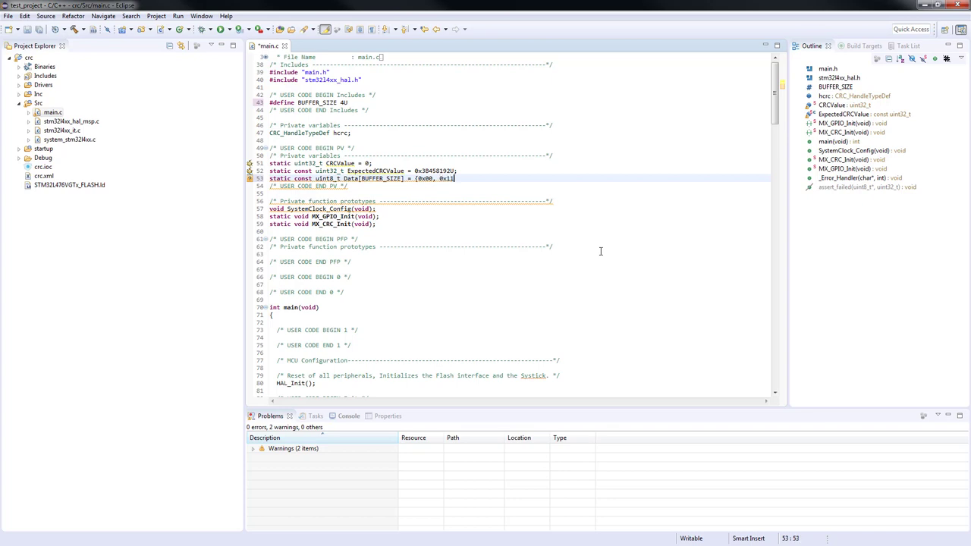
pyautogui.write(', 0xAA')
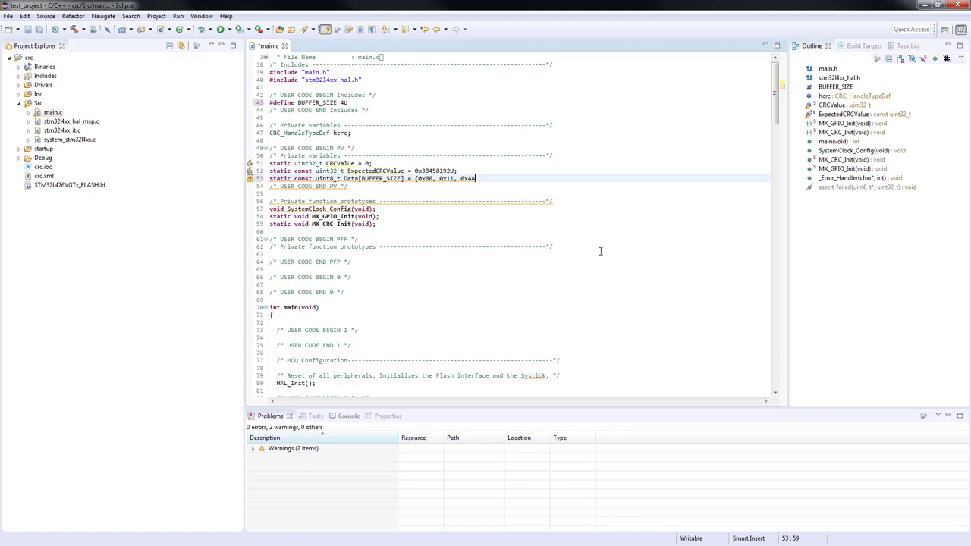
pyautogui.write(', 0xCC')
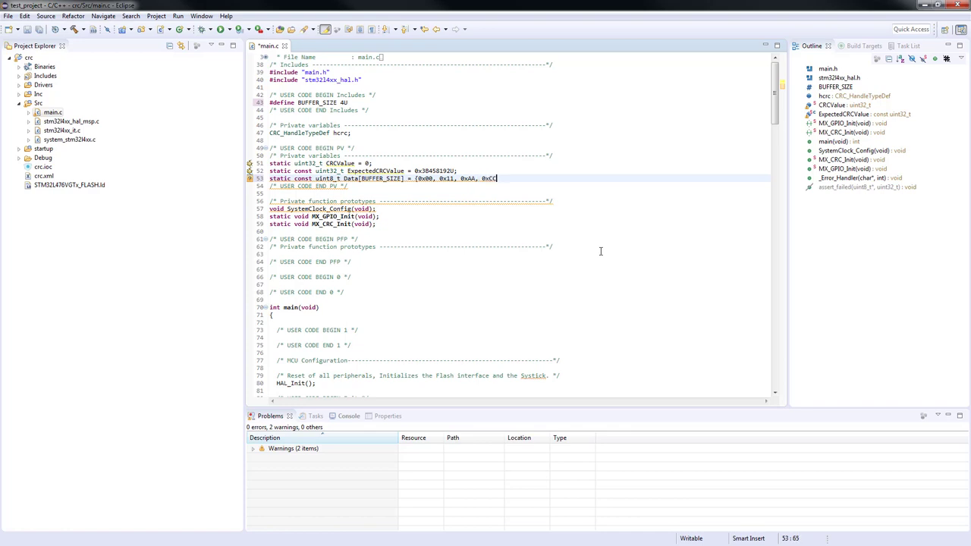
pyautogui.write('};')
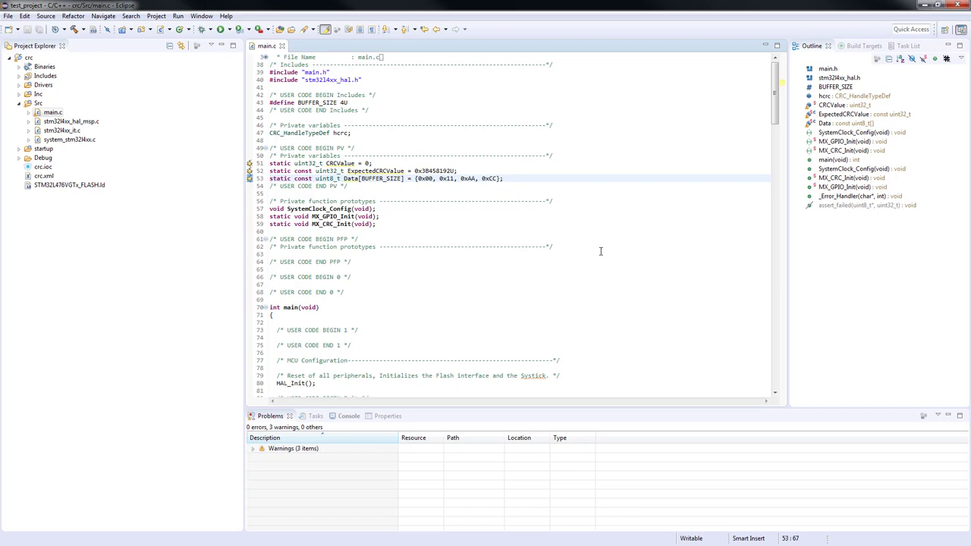
pyautogui.scroll(-3)
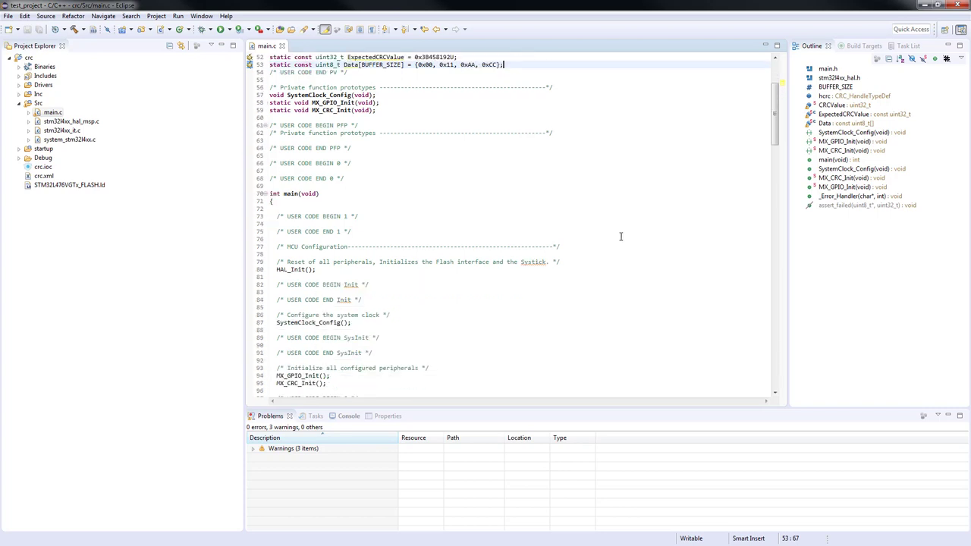
# - Begin the line CRCValue = HAL_CRC_Calculate in main's USER CODE BEGIN 2 section
pyautogui.scroll(-3)
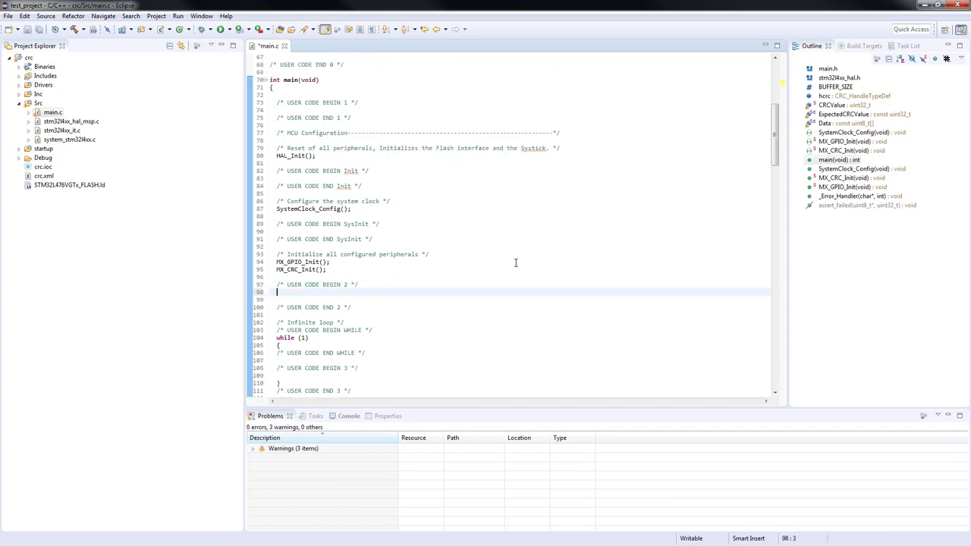
pyautogui.write('CRCValue')
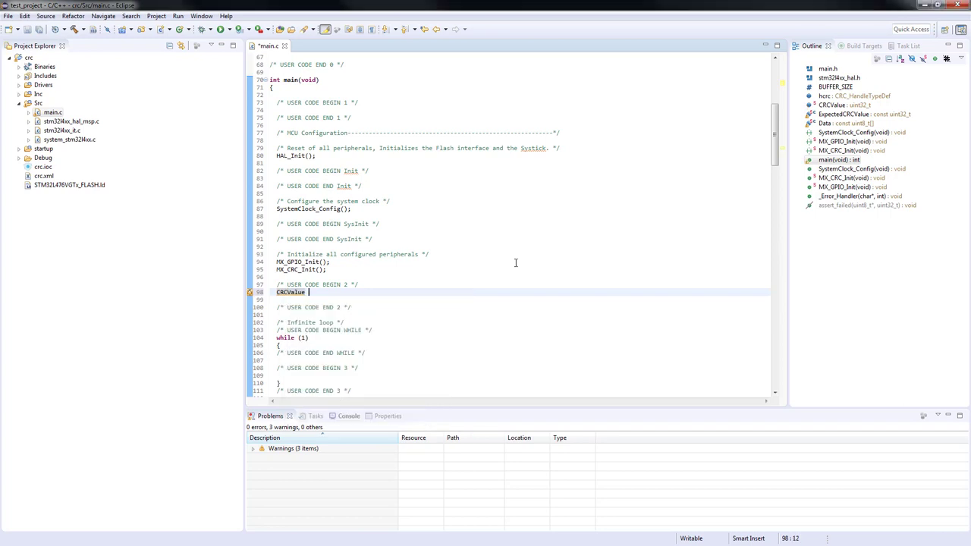
pyautogui.write('=')
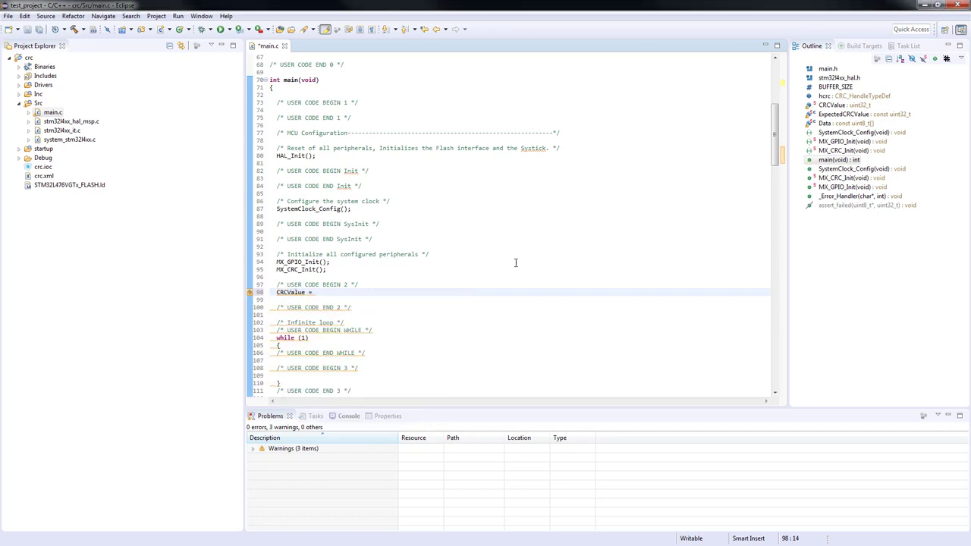
pyautogui.write('HAL_CRC_Calculate(')
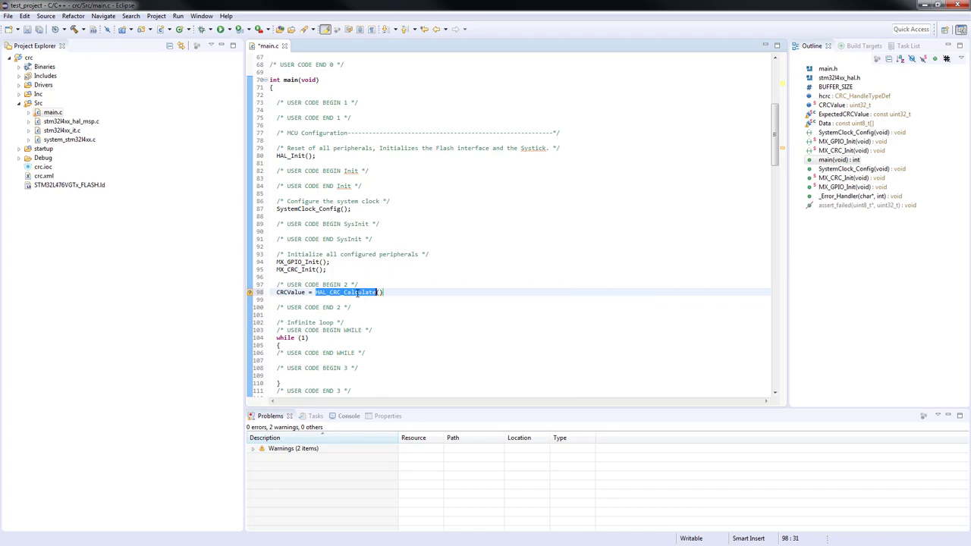
pyautogui.rightClick(349, 292)
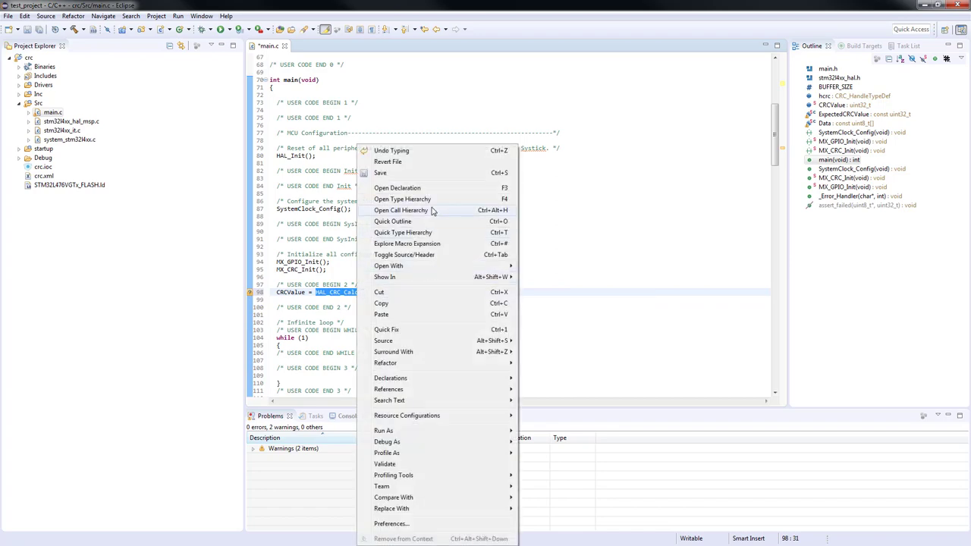
# - Open HAL_CRC_Calculate's declaration in stm32l4xx_hal_crc.c and read its parameters
pyautogui.click(397, 188)
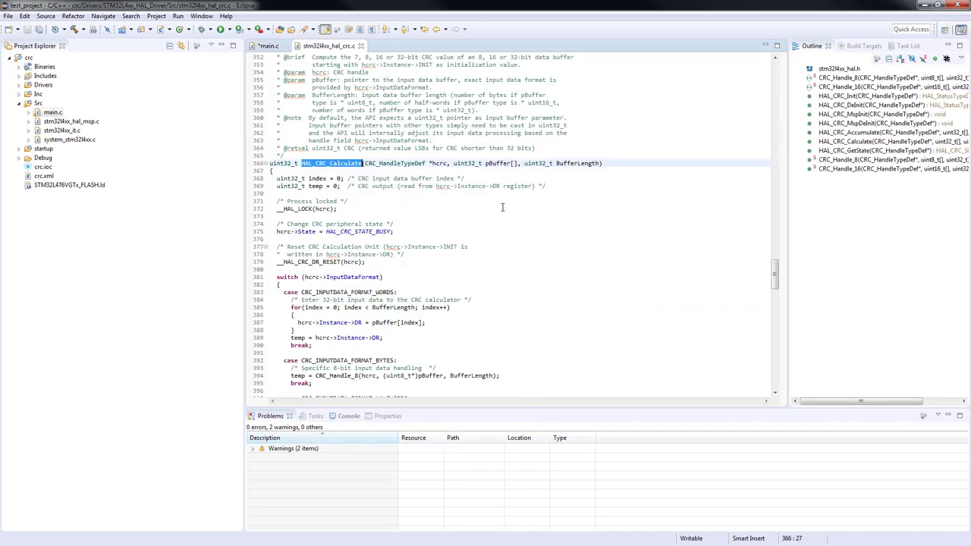
pyautogui.scroll(-3)
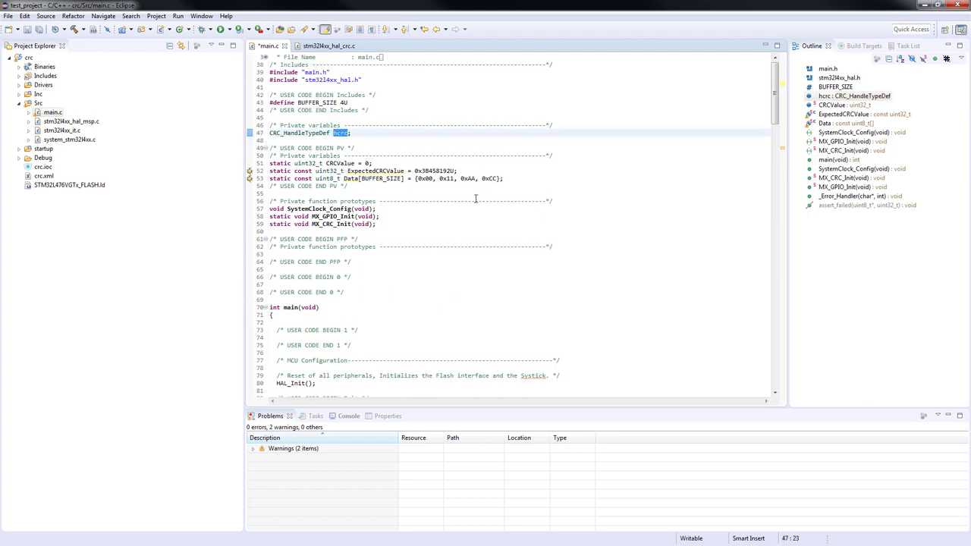
# - Complete the call as HAL_CRC_Calculate(&hcrc, (uint32_t *)&Data, BUFFER_SIZE)
pyautogui.scroll(-3)
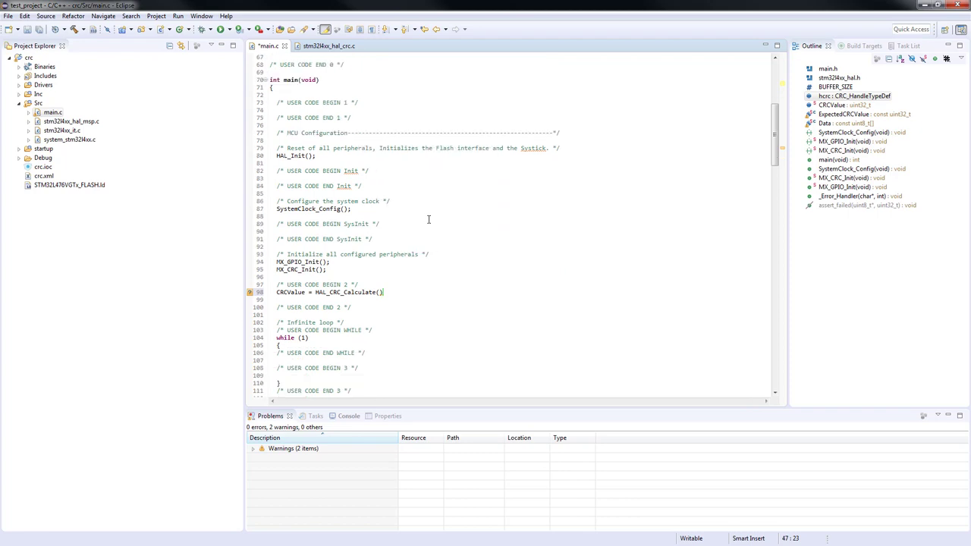
pyautogui.click(382, 292)
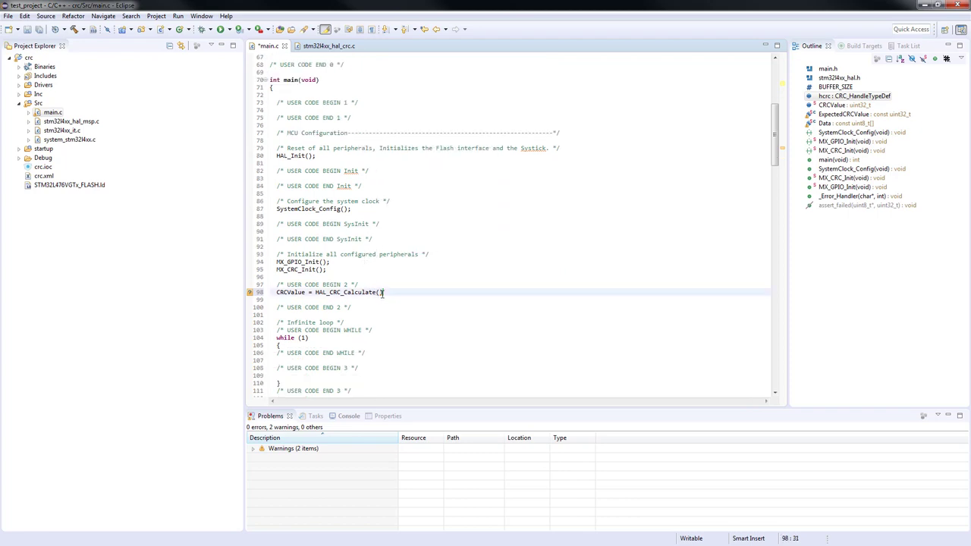
pyautogui.write('&')
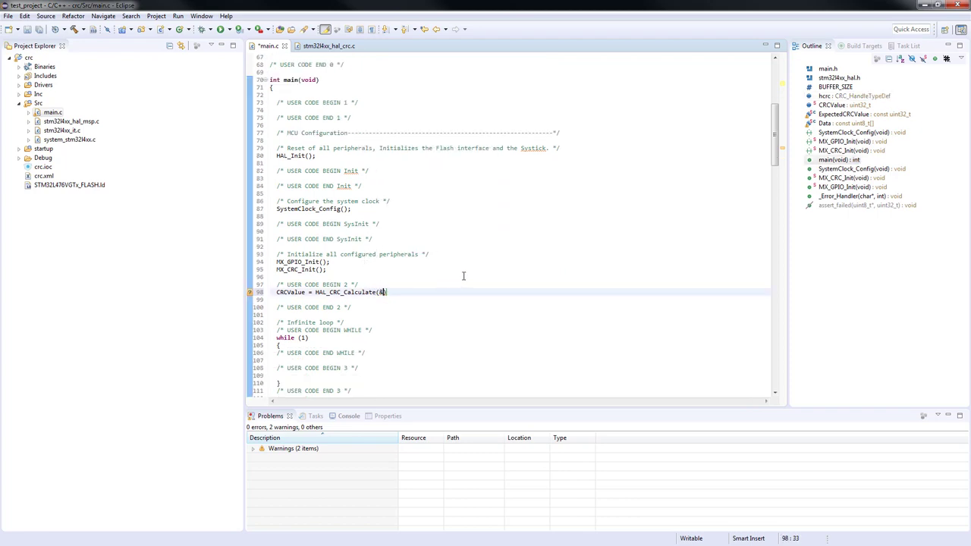
pyautogui.write('hcrc,')
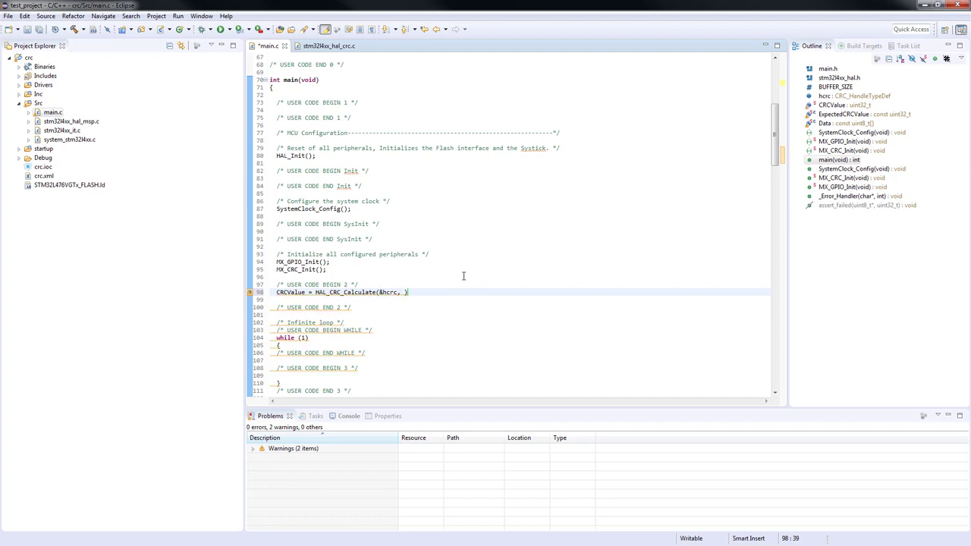
pyautogui.write('uint32_t *')
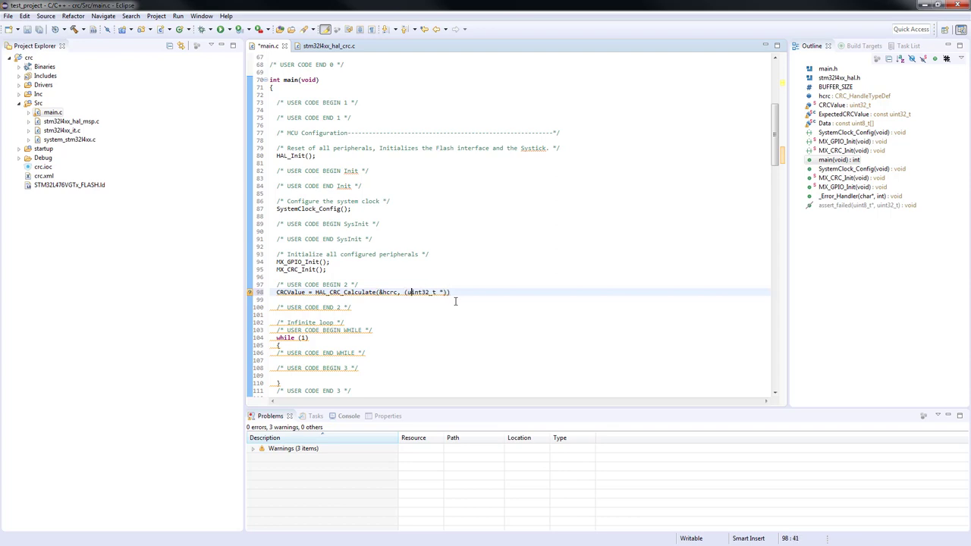
pyautogui.write('&b')
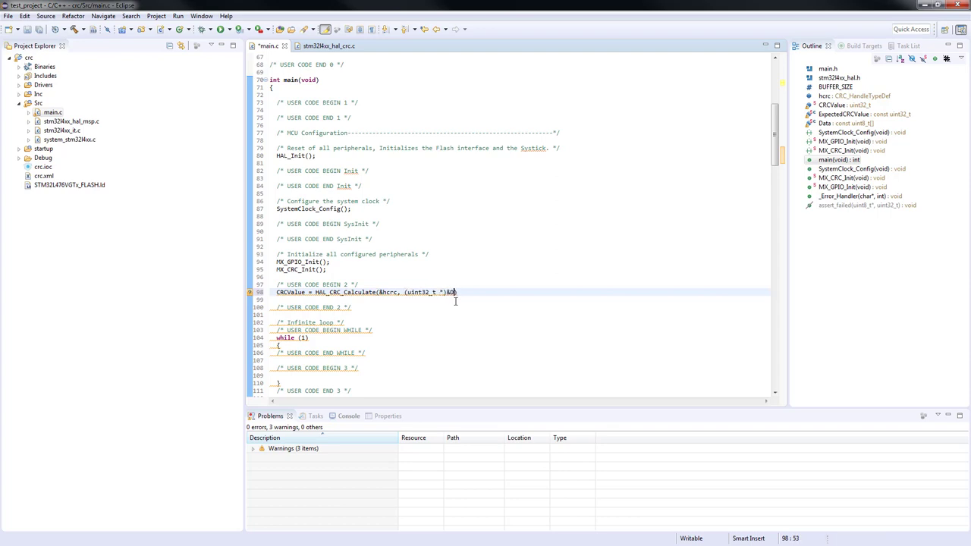
pyautogui.write('Data,')
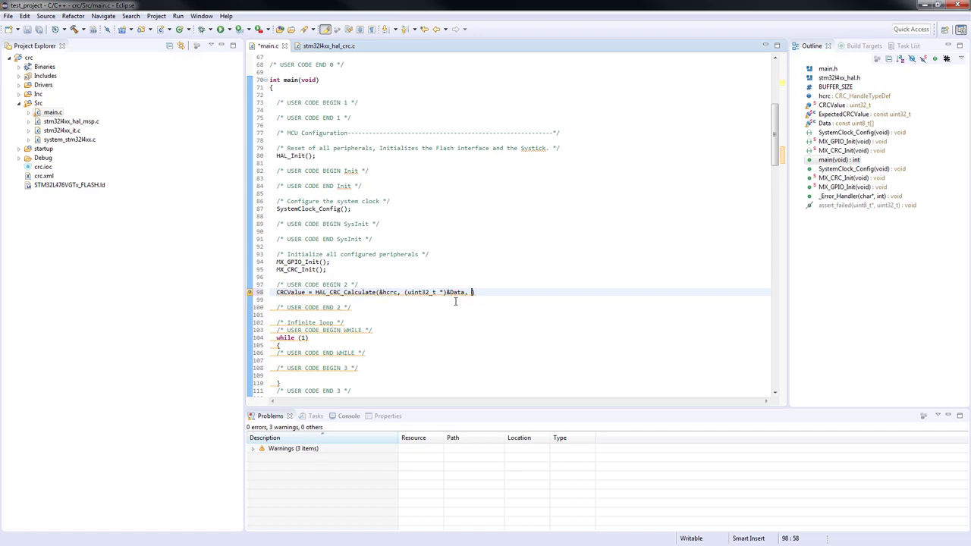
pyautogui.write('BUFFER_SIZE);')
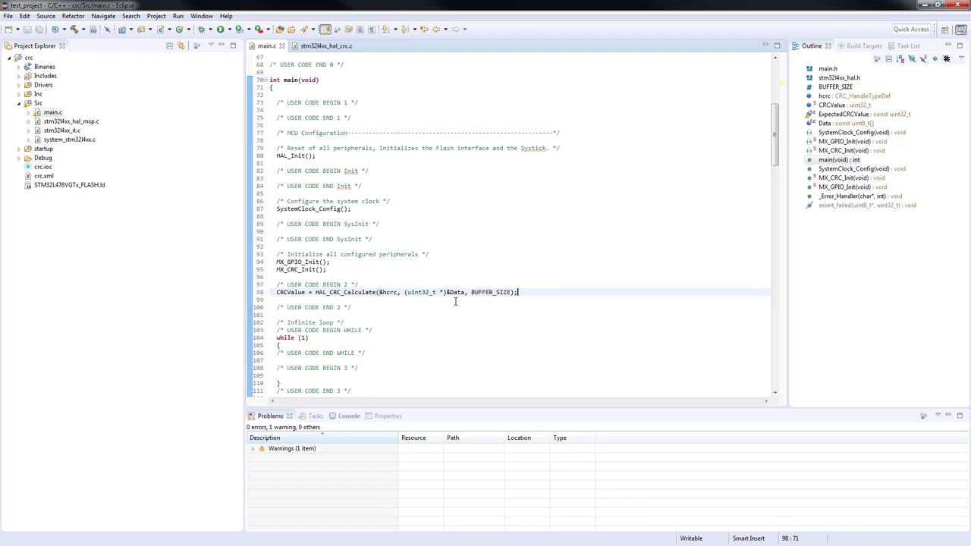
pyautogui.write('if')
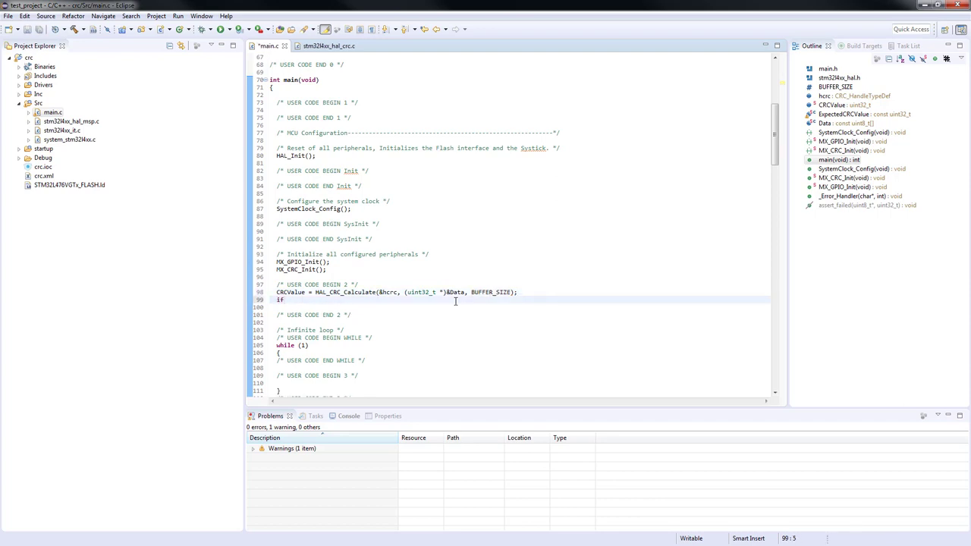
# - Add an if (CRCValue != ExpectedCRCValue) block calling _Error_Handler(__FILE__, __LINE__)
pyautogui.write('(CRCValue !=')
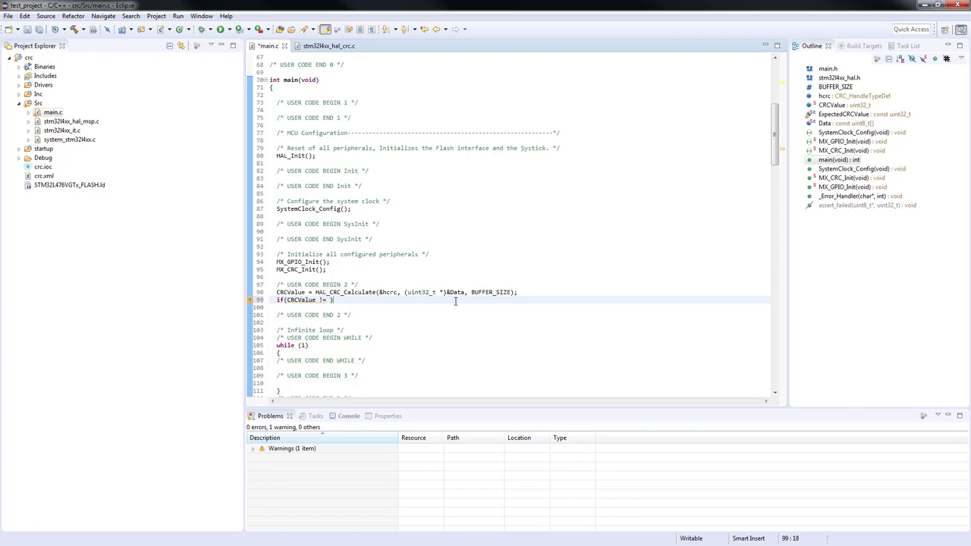
pyautogui.write('Ex')
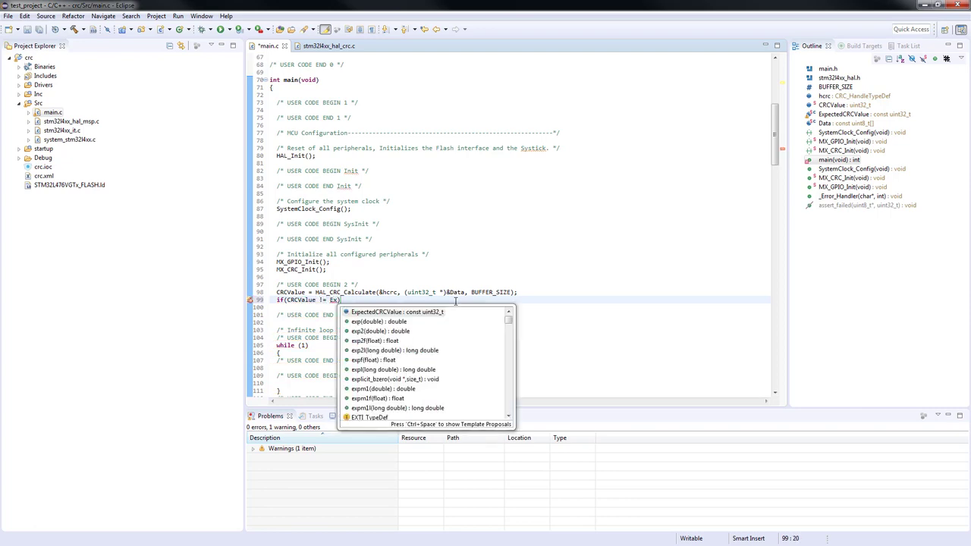
pyautogui.click(397, 312)
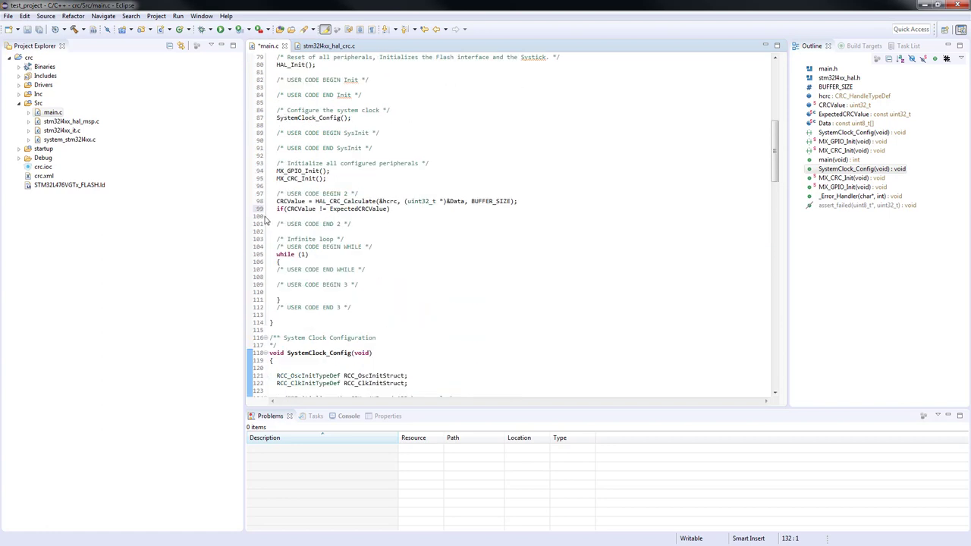
pyautogui.write('_Error_Handler(__FILE__, __LINE__);')
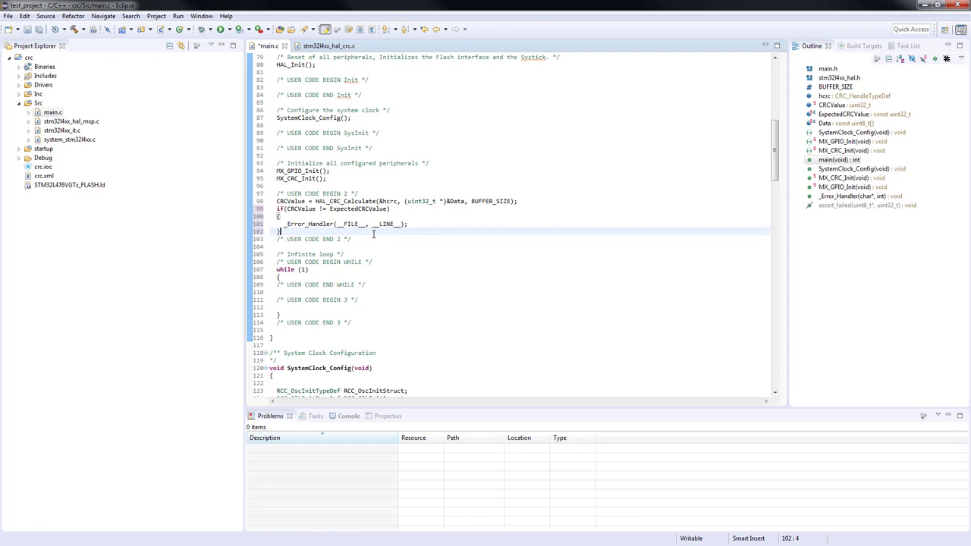
pyautogui.moveTo(479, 239)
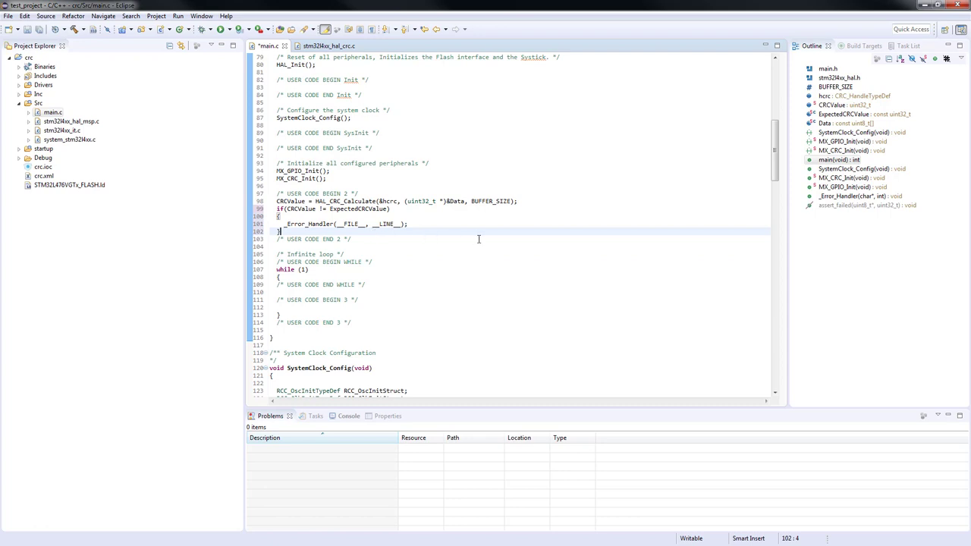
pyautogui.click(319, 224)
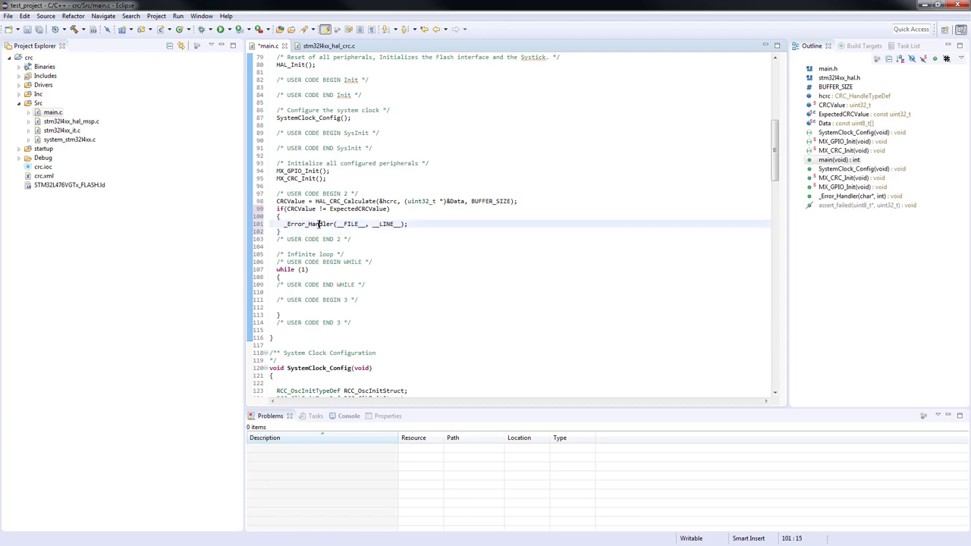
# - Add HAL_GPIO_TogglePin(GPIOB, GPIO_PIN_2); and a HAL_Delay call to _Error_Handler's while loop
pyautogui.rightClick(319, 224)
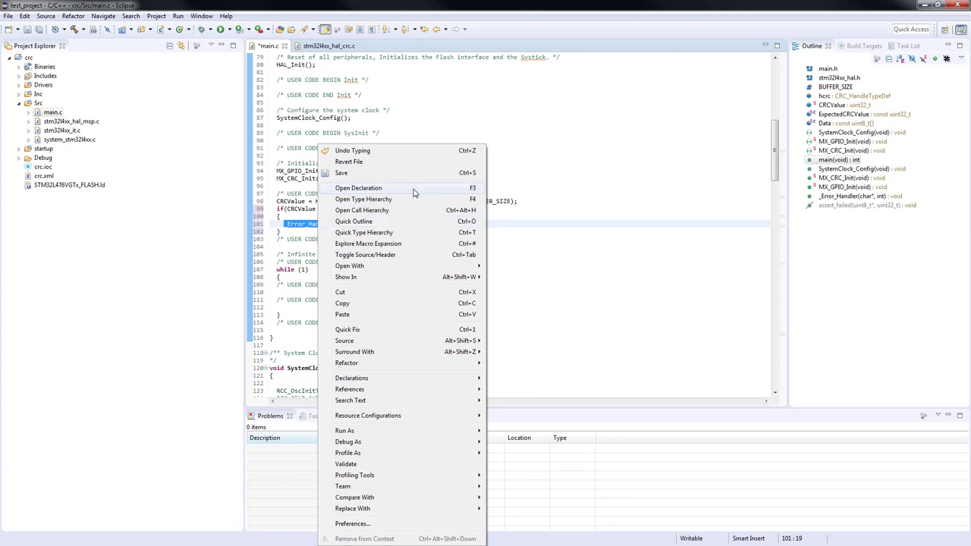
pyautogui.click(359, 188)
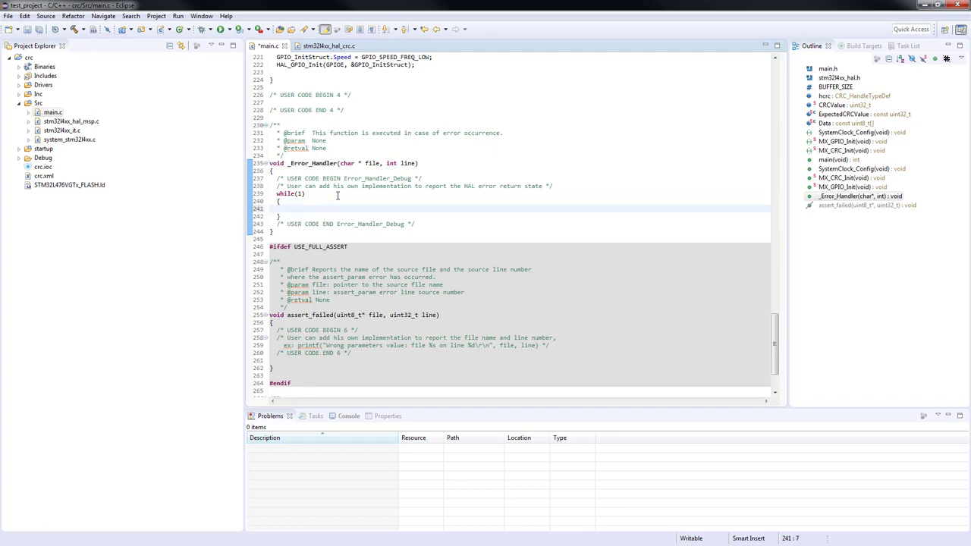
pyautogui.write('HAL_GPIO_TogglePin(')
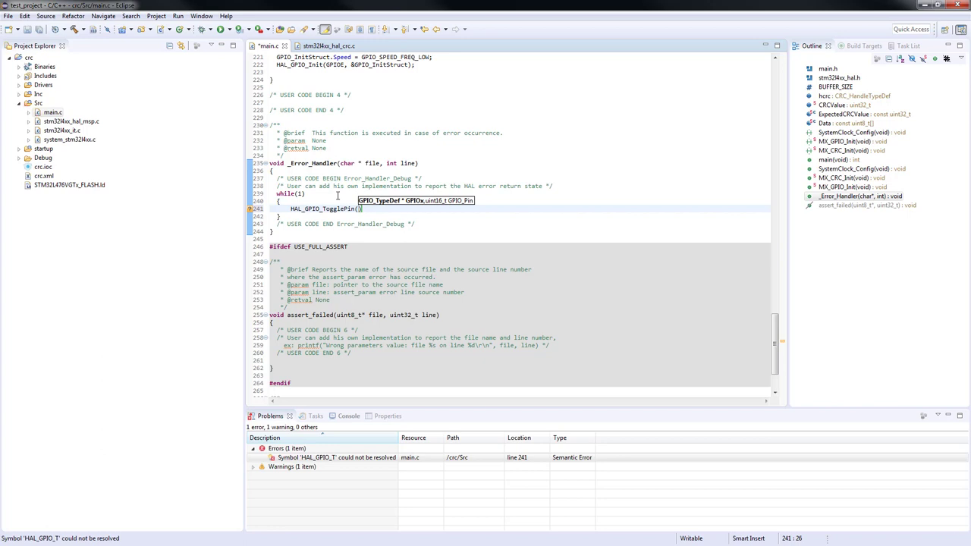
pyautogui.write('GPIOB')
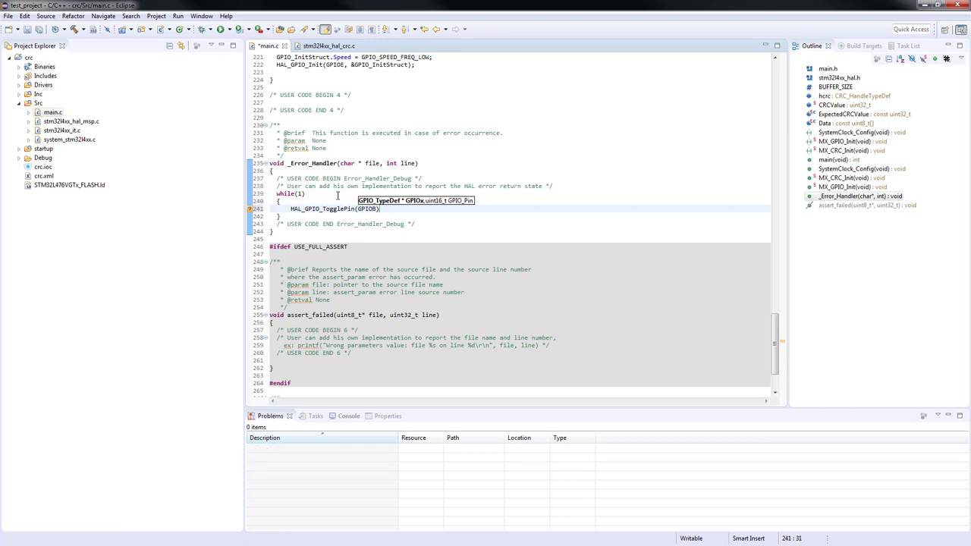
pyautogui.write('GPIO_Pi')
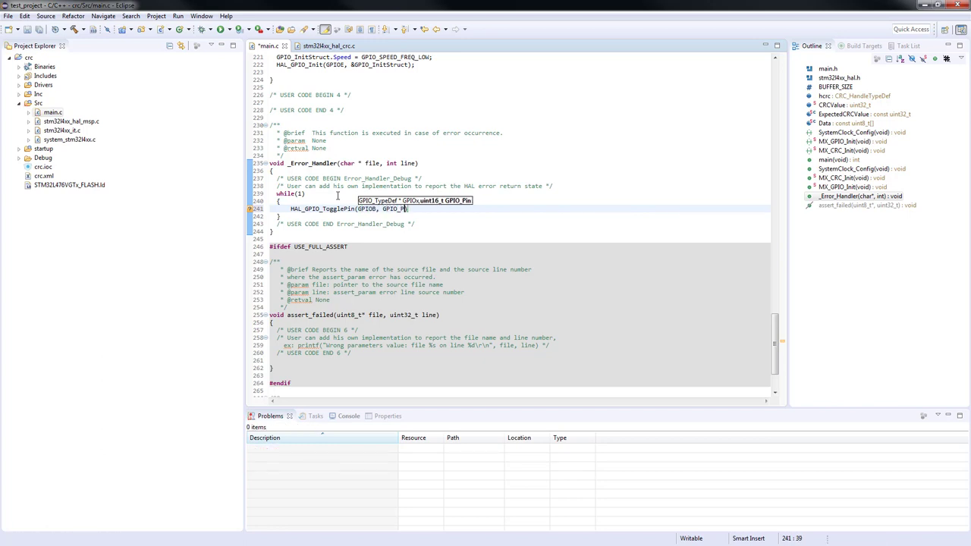
pyautogui.write('IN_2)')
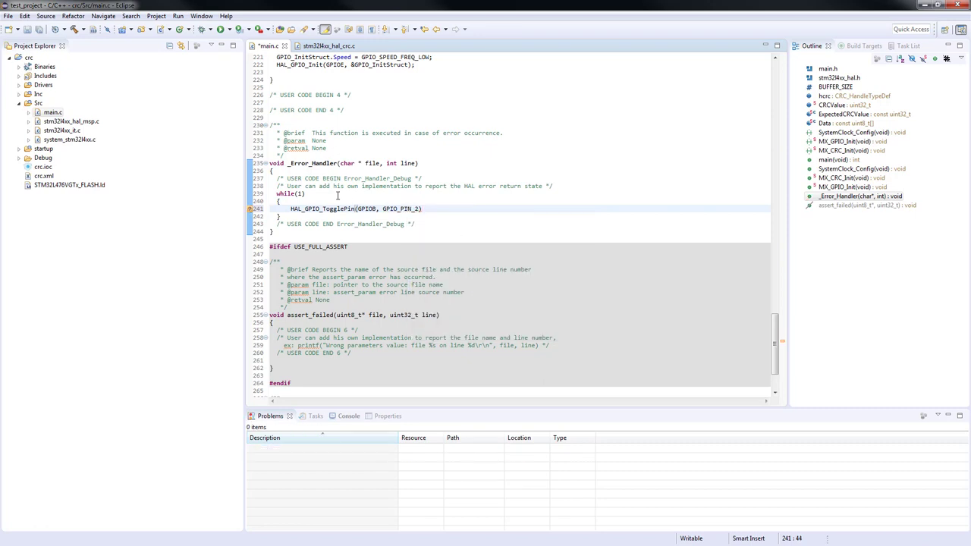
pyautogui.write(';')
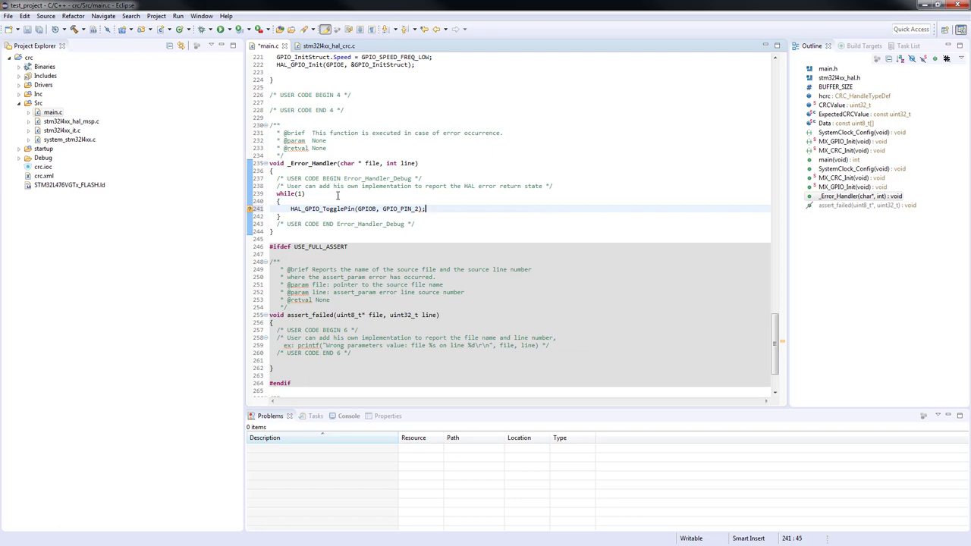
pyautogui.write('HAL_Delay(')
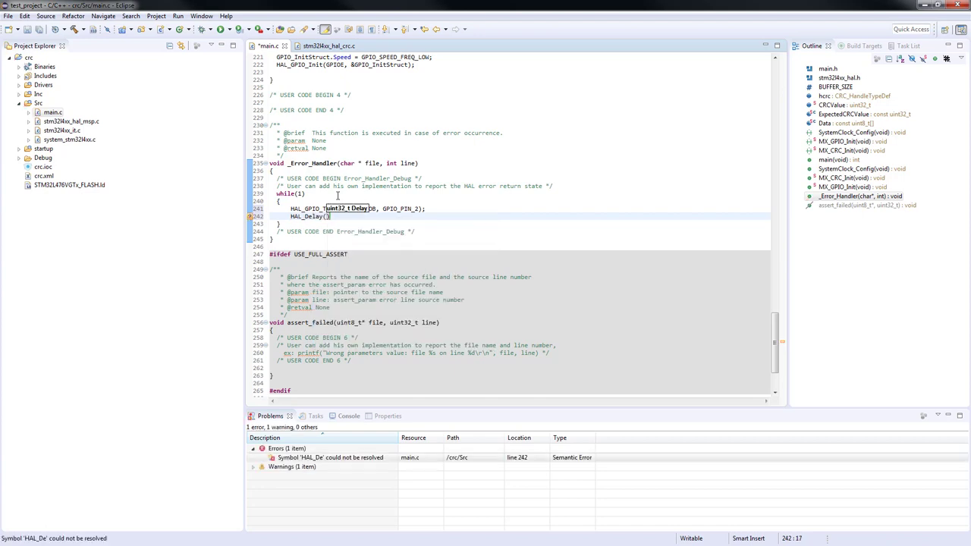
pyautogui.write('100')
pyautogui.write('HAL_Dela')
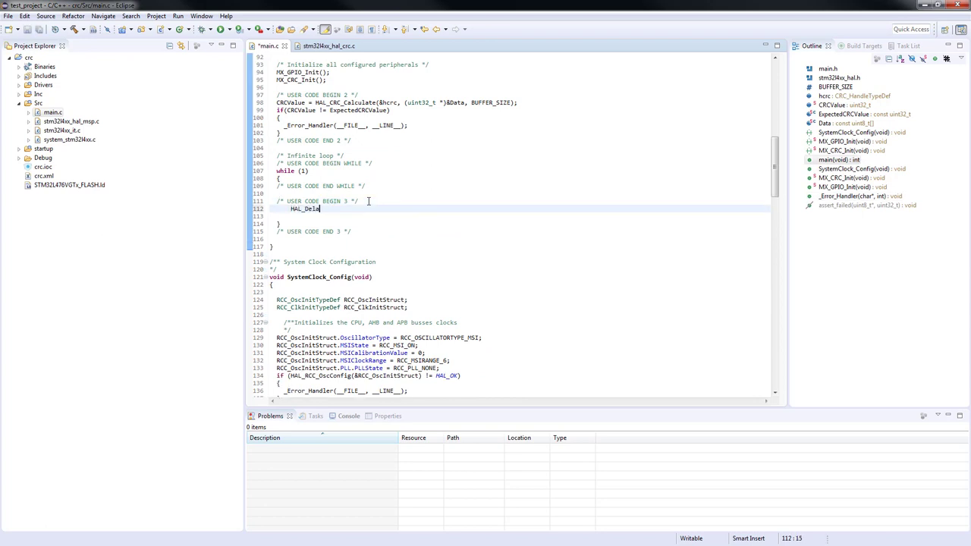
# - Add HAL_Delay(100); and HAL_GPIO_TogglePin(GPIOE, GPIO_PIN_8); in USER CODE BEGIN 3
pyautogui.write('y(100);')
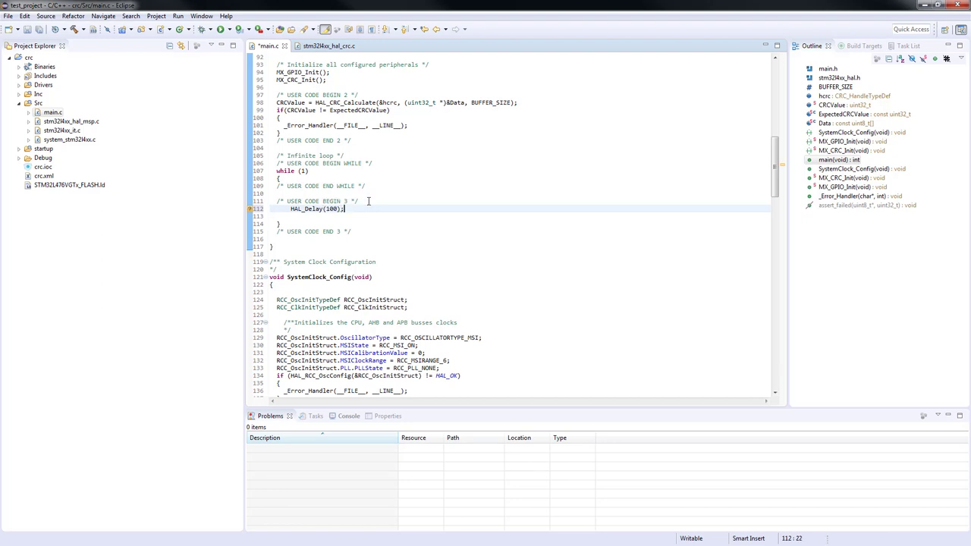
pyautogui.write('HAL_GPIO_TogglePin(GPIOE, GPIO_PIN_8);')
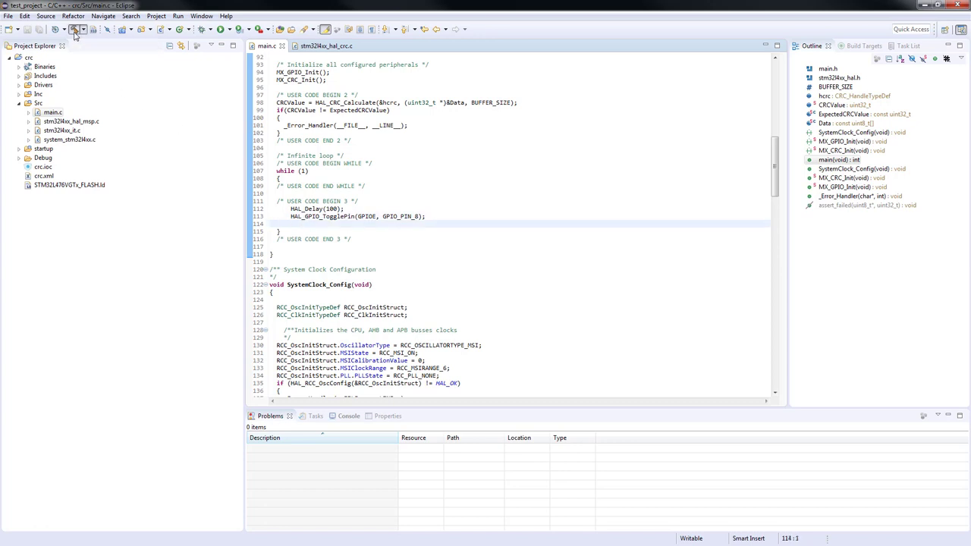
# - Build the crc project and launch an Ac6 STM32 debug session halted at HAL_Init()
pyautogui.click(75, 29)
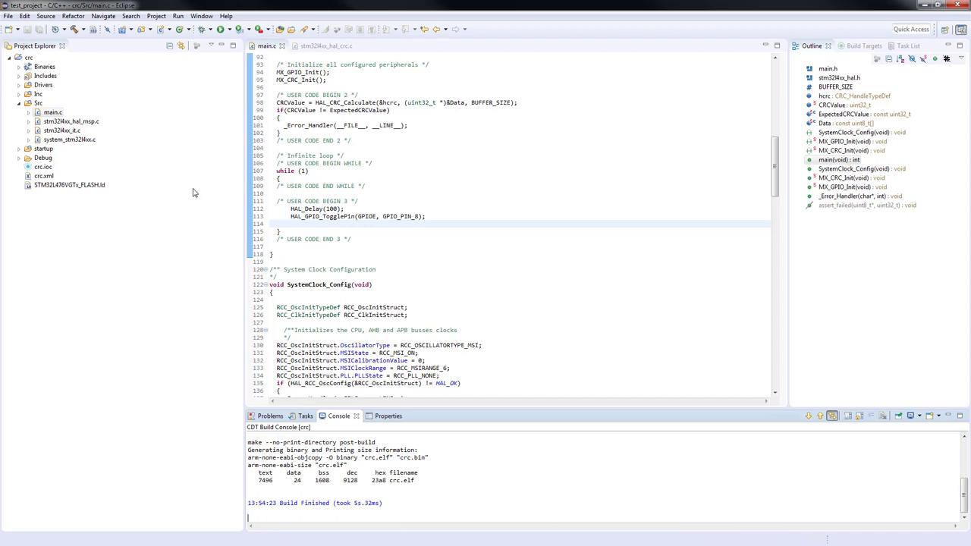
pyautogui.click(201, 29)
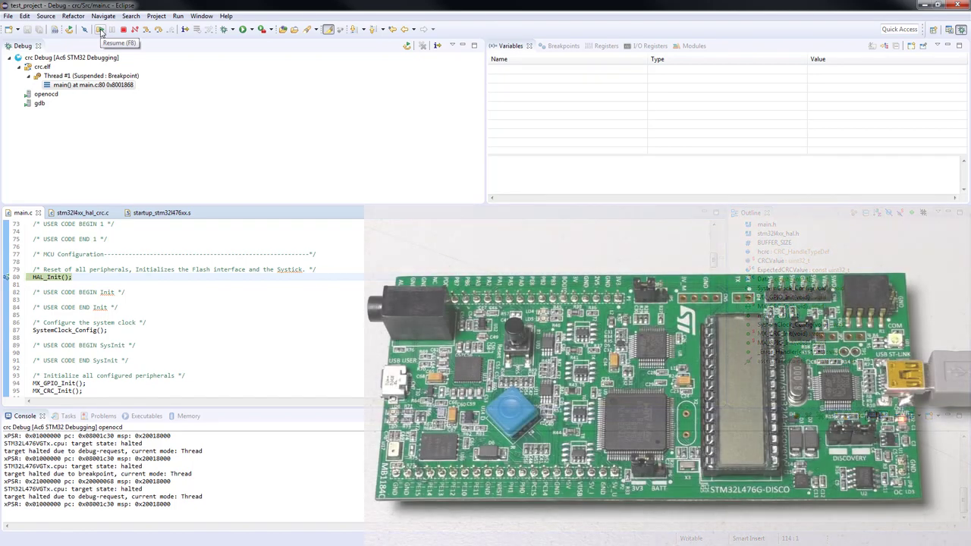
# - Resume the program on the board, then relaunch the crc debug session
pyautogui.click(99, 28)
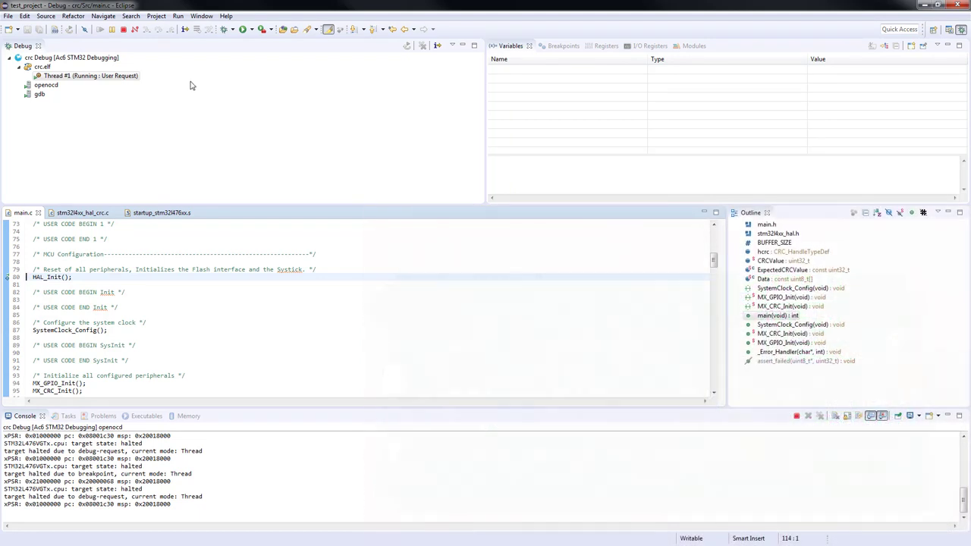
pyautogui.click(113, 30)
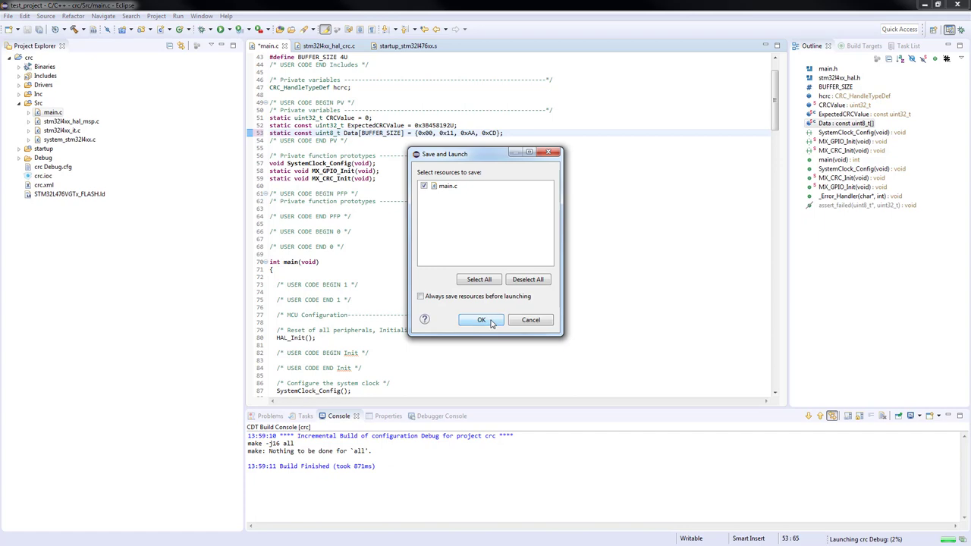
# - Save main.c to relaunch debugging, then resume past the HAL_Init() halt
pyautogui.click(481, 320)
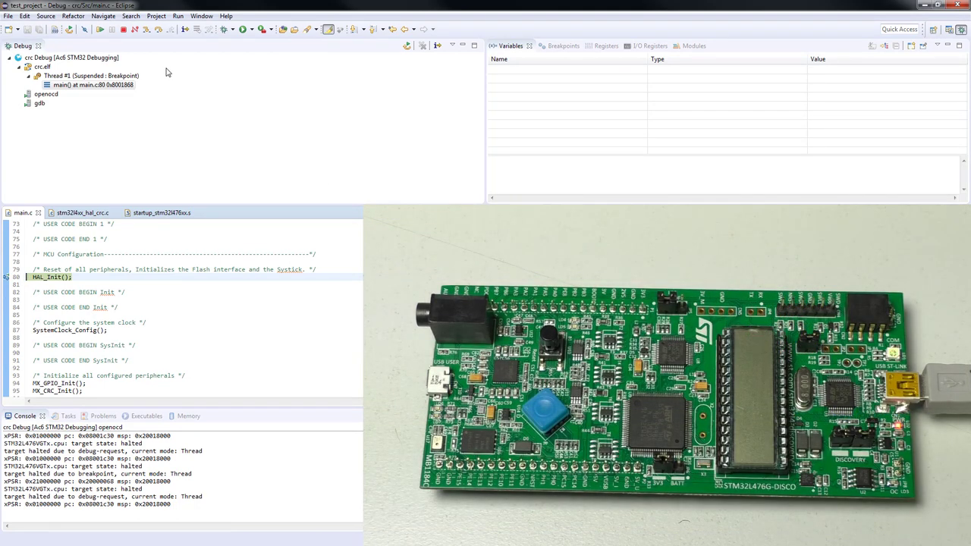
pyautogui.click(100, 29)
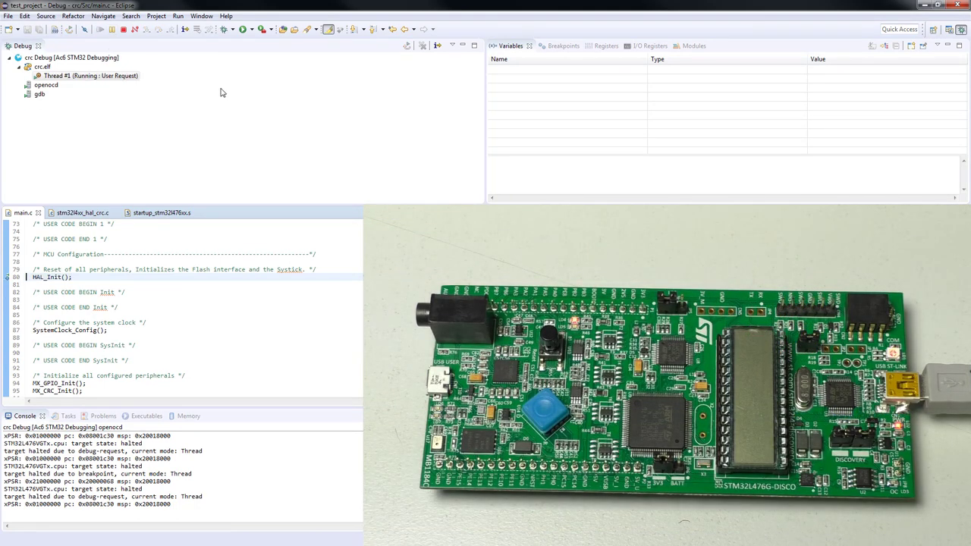